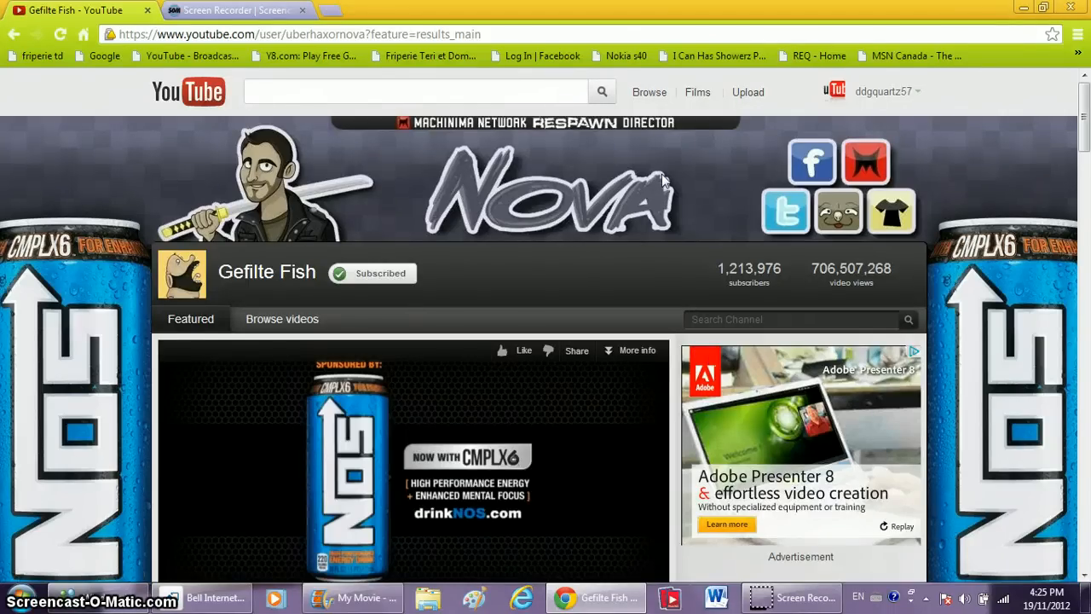
mouse_move(1056, 222)
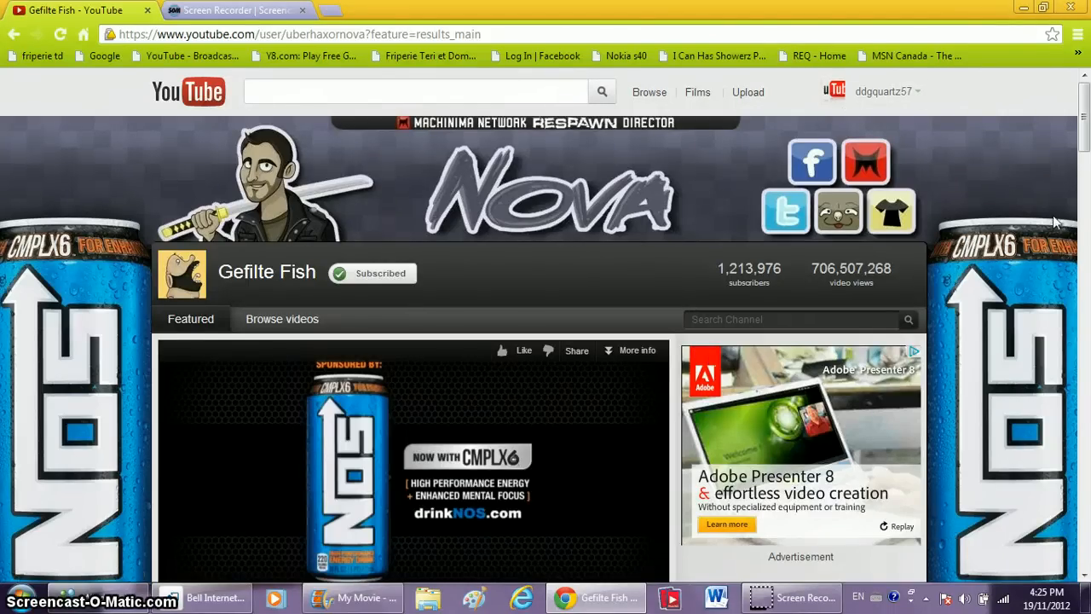
mouse_move(793, 104)
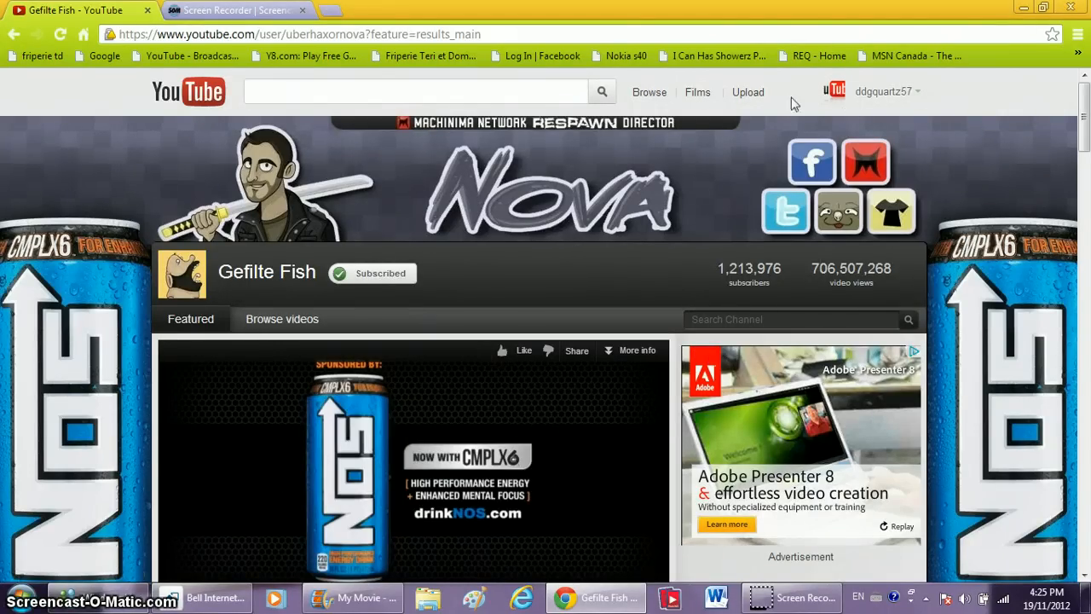
mouse_move(826, 142)
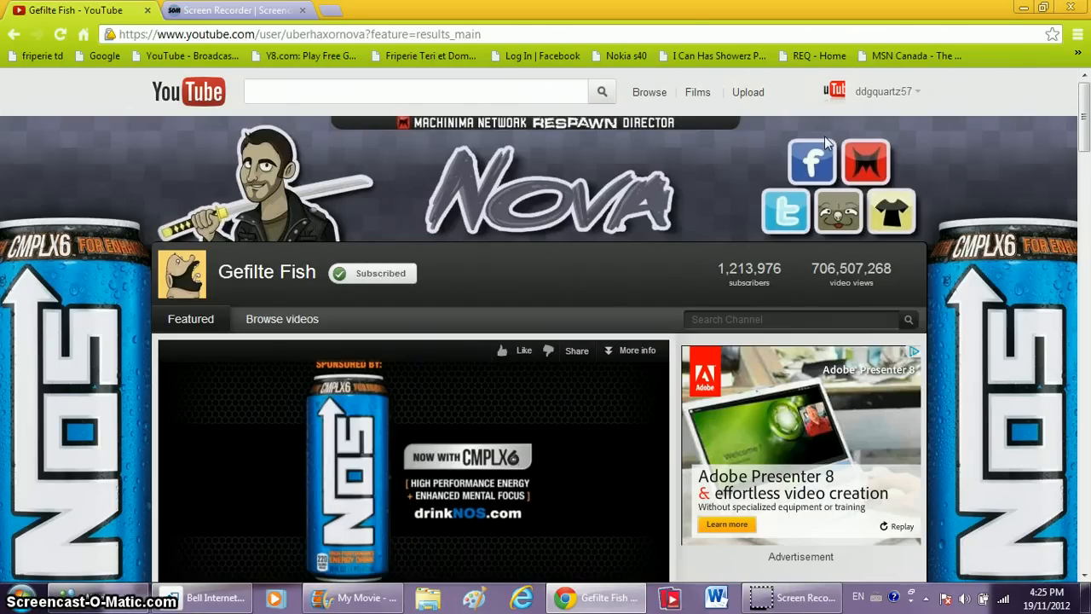
mouse_move(900, 163)
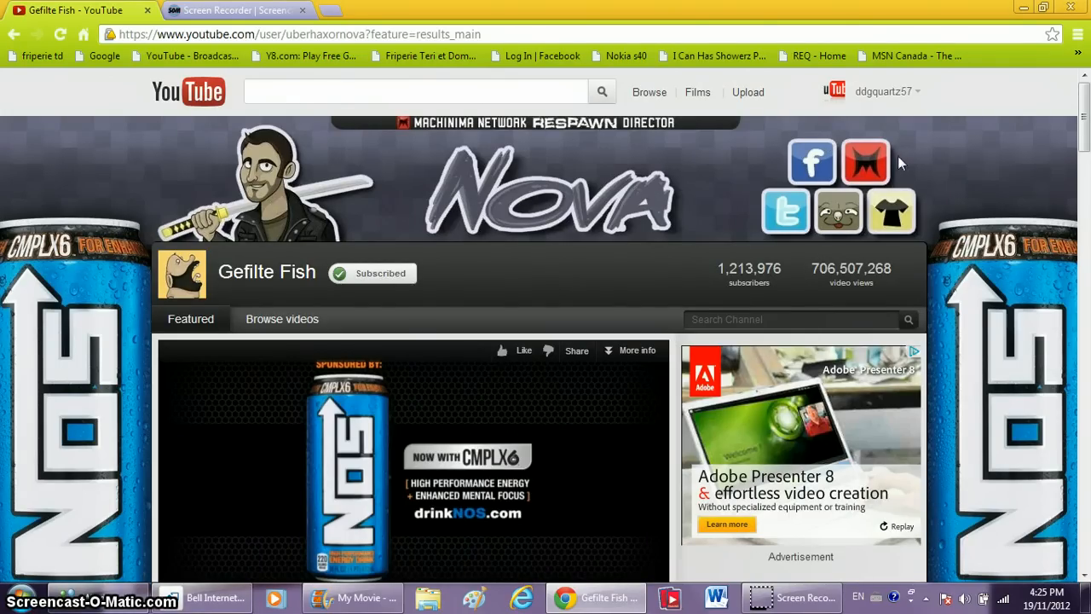
mouse_move(949, 315)
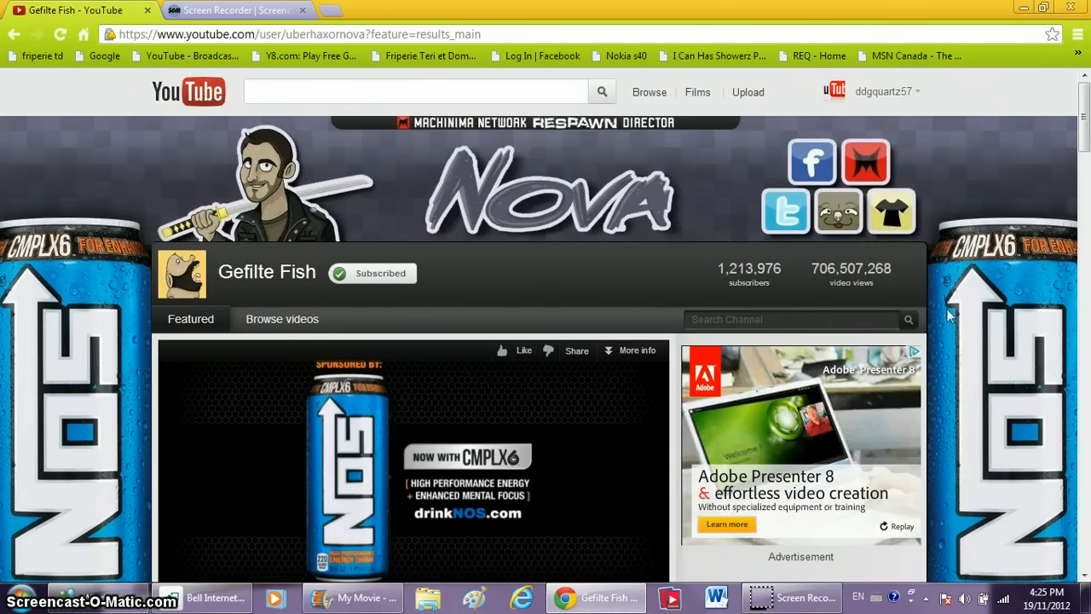
mouse_move(609, 123)
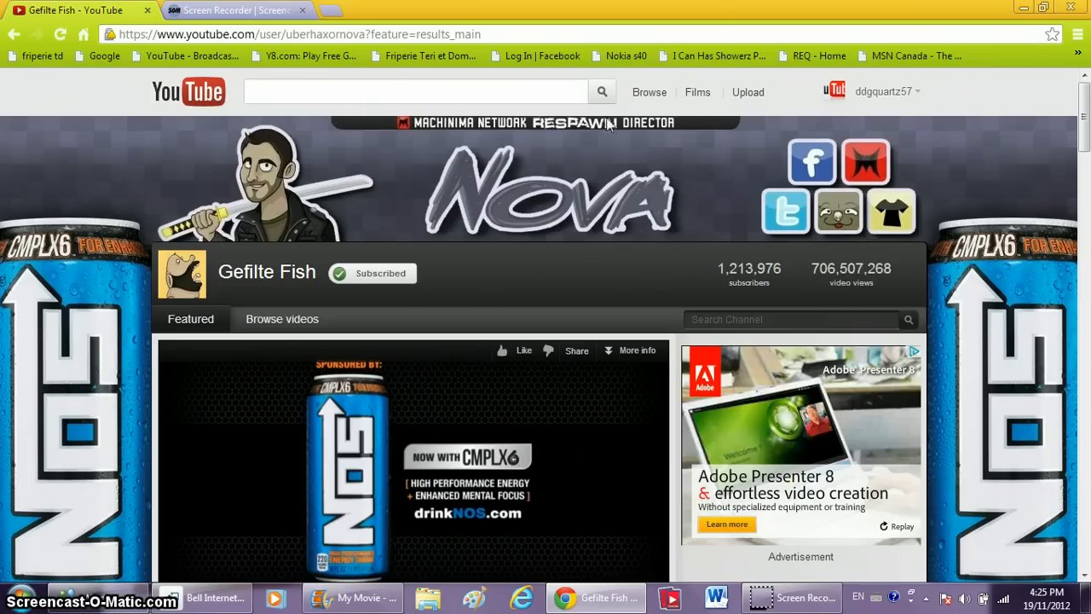
mouse_move(115, 8)
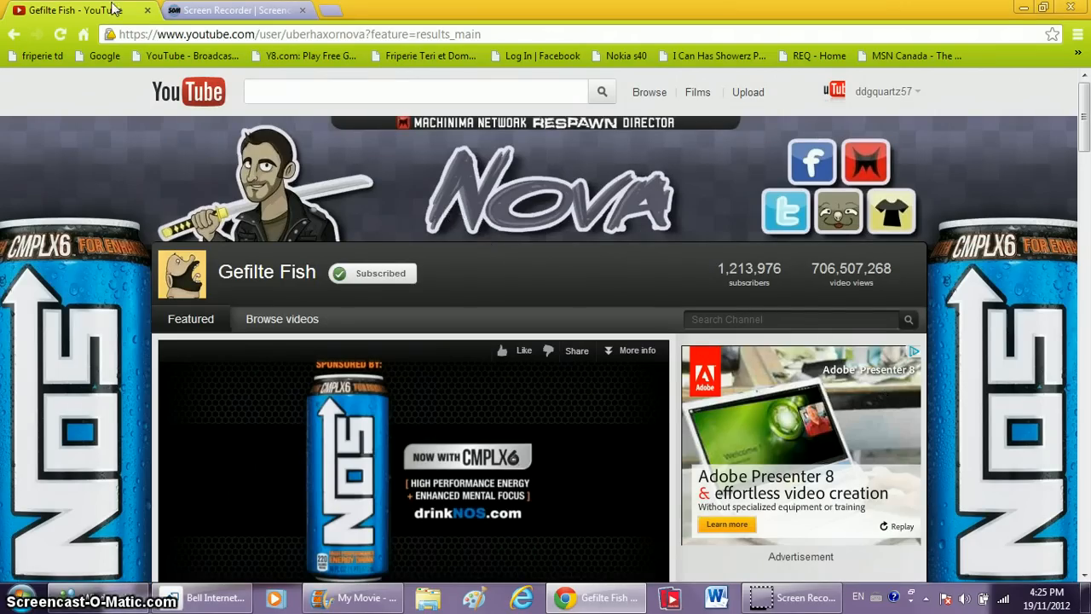
mouse_move(848, 208)
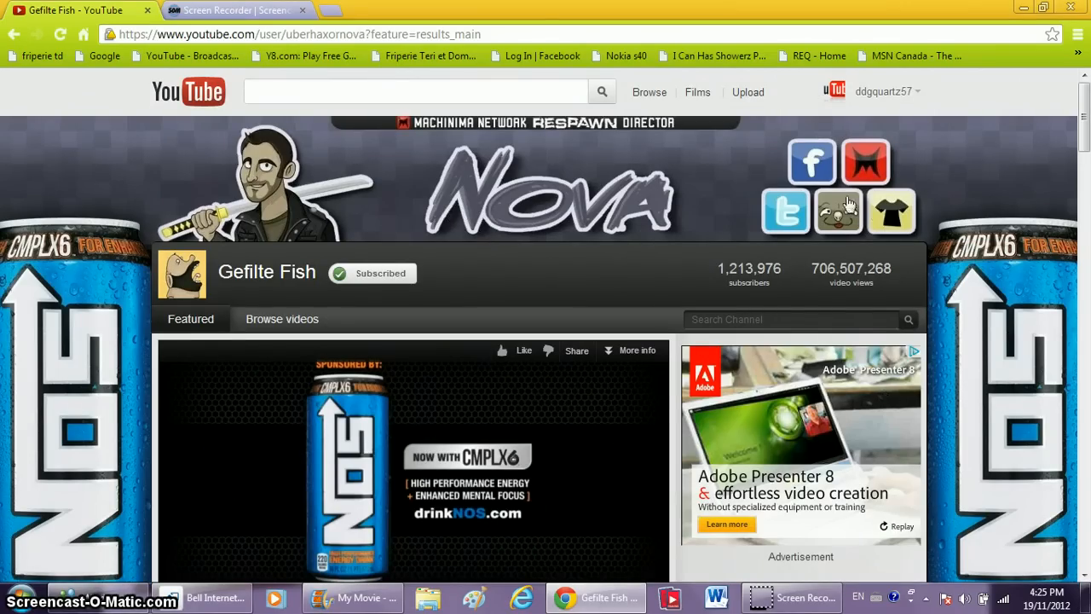
mouse_move(771, 165)
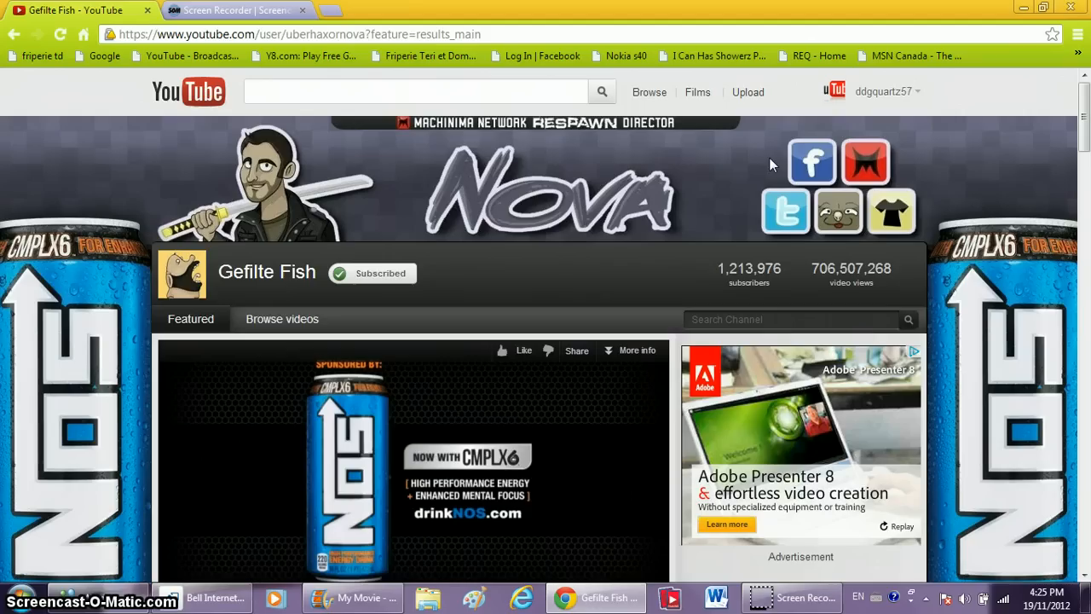
mouse_move(784, 120)
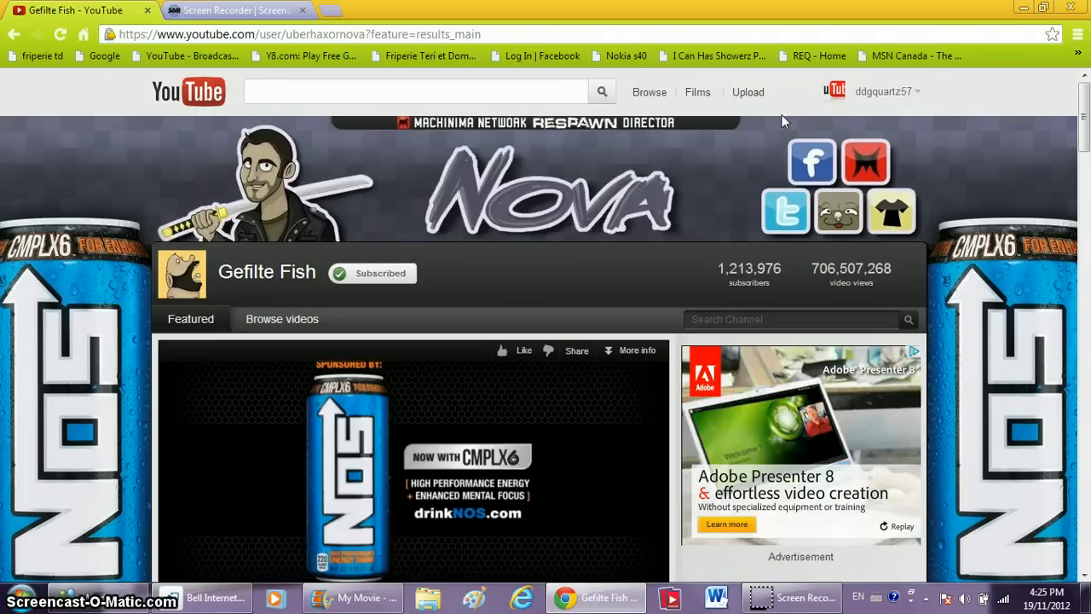
mouse_move(895, 167)
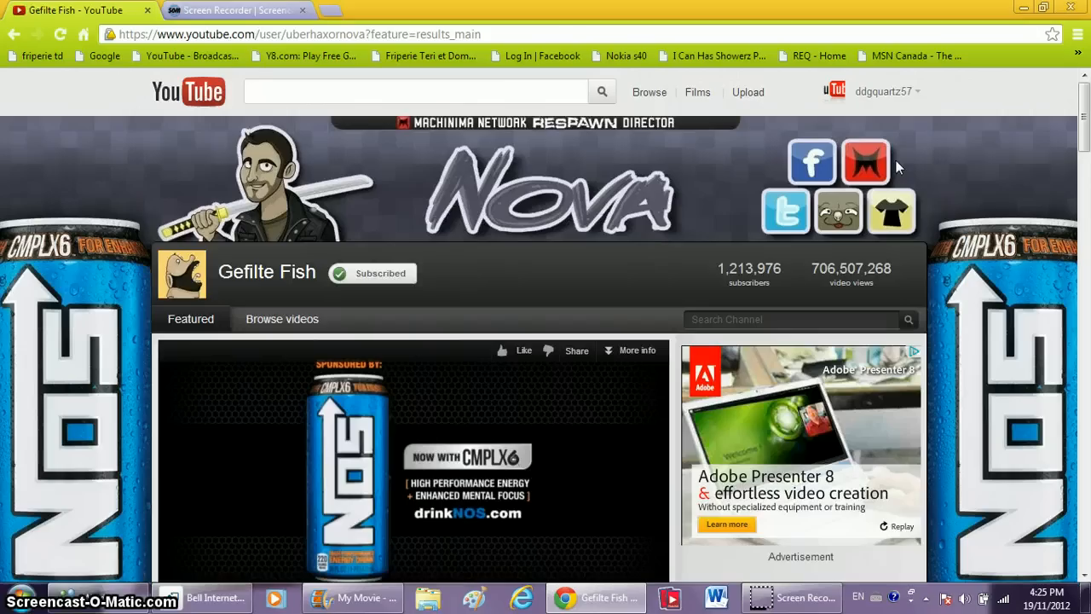
mouse_move(808, 96)
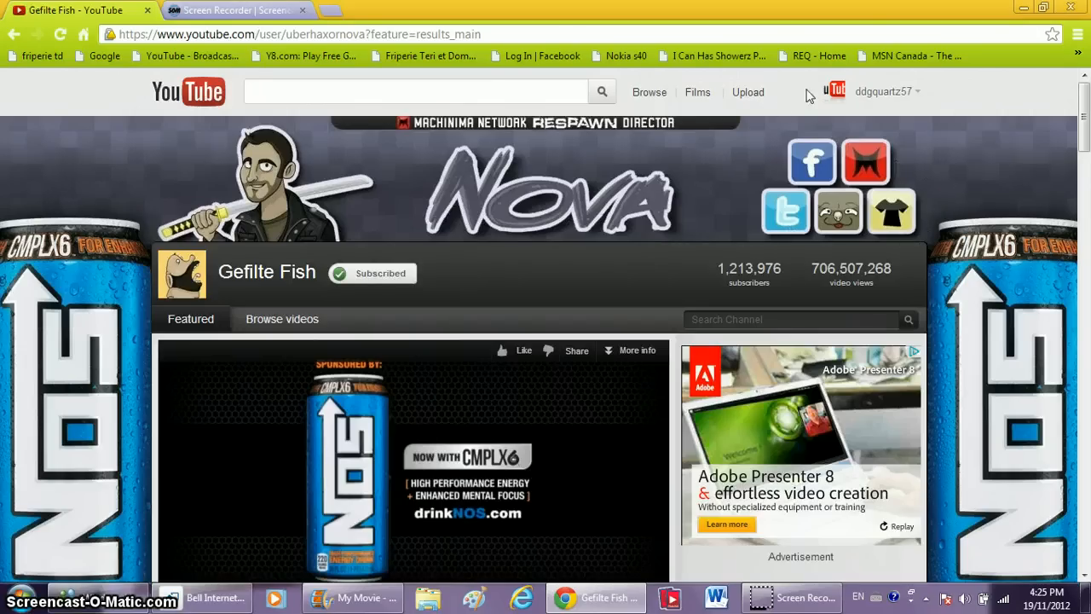
mouse_move(407, 124)
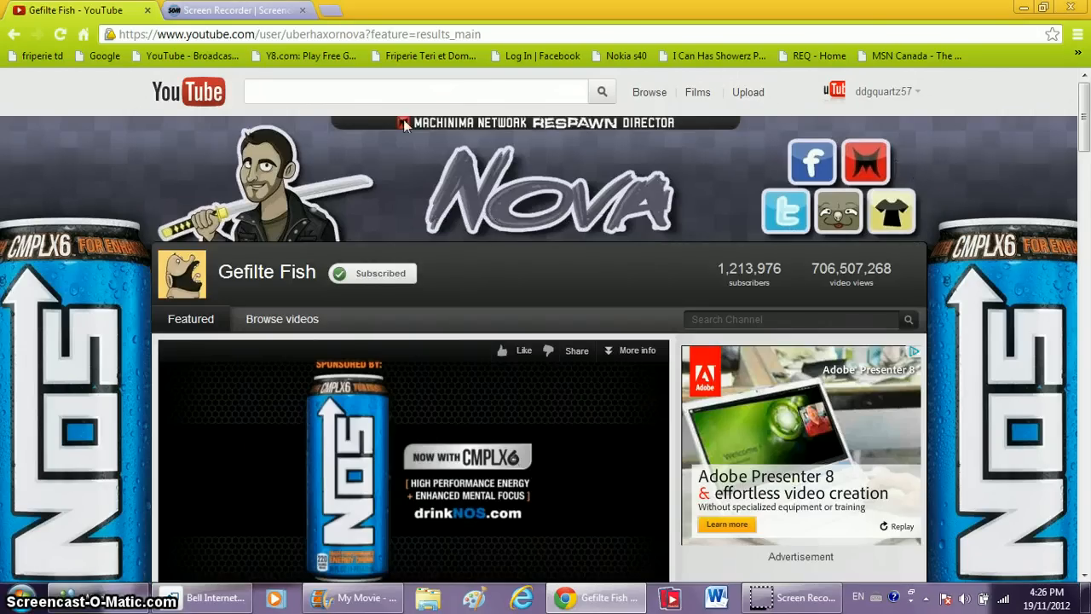
mouse_move(744, 179)
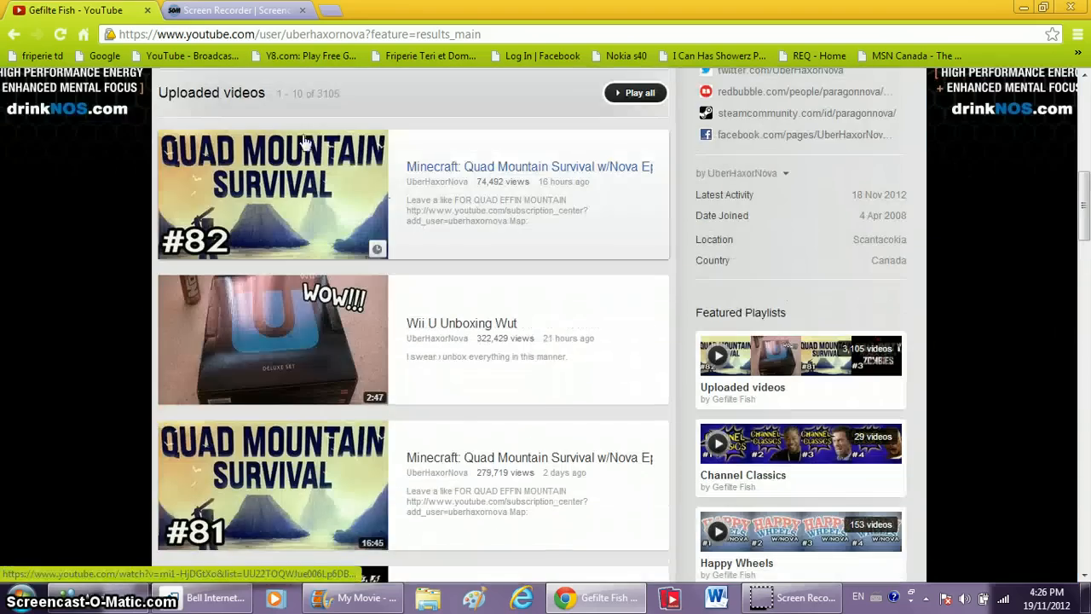
Step: Add the YouTube thumbnail image after the webcam clip on the storyboard
scroll("down", 3)
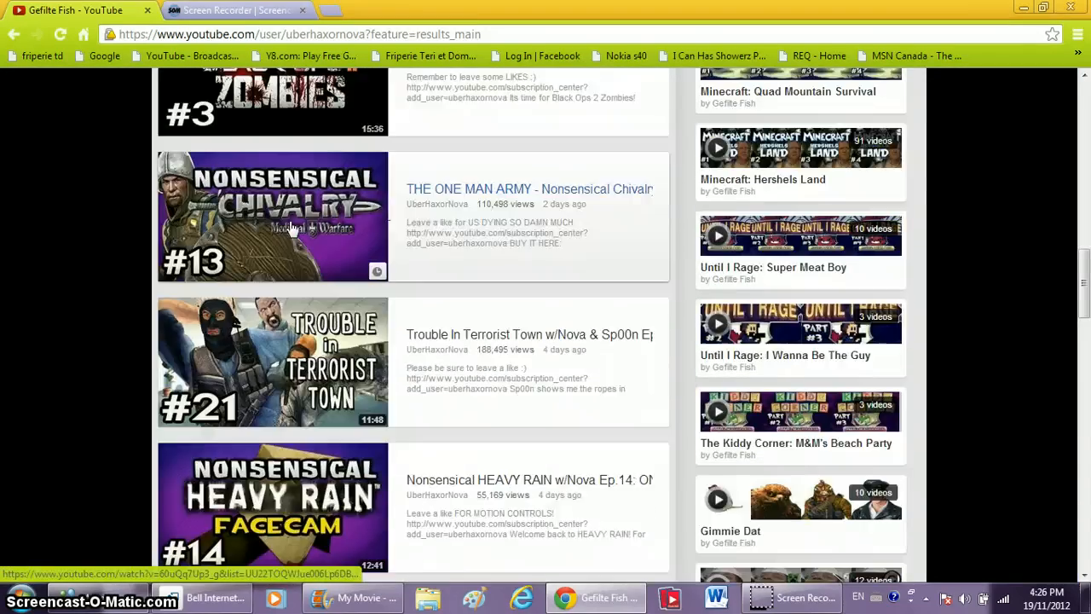
scroll("down", 3)
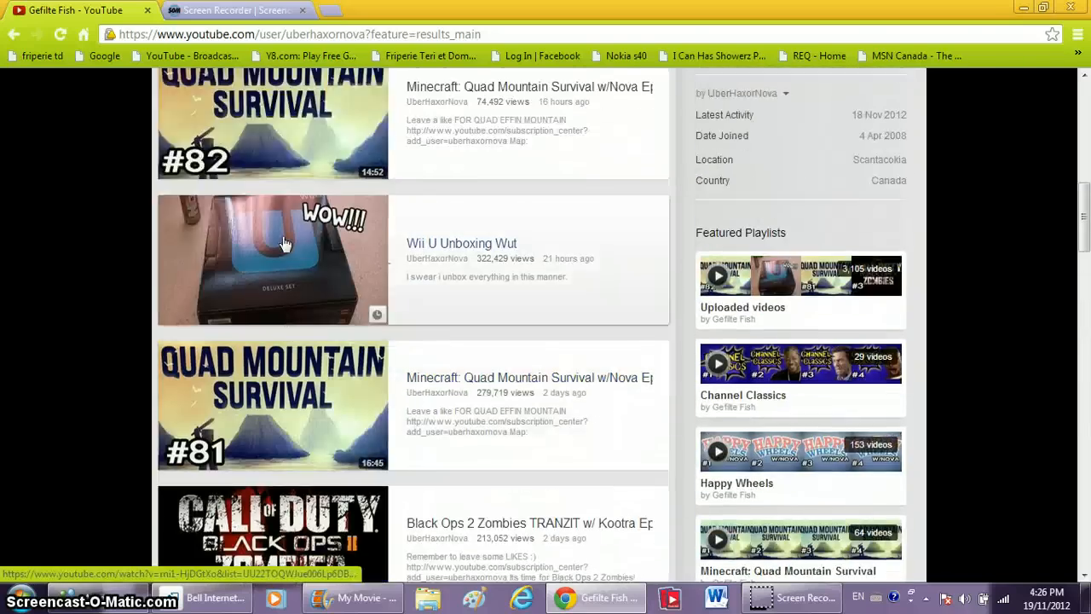
scroll("down", 3)
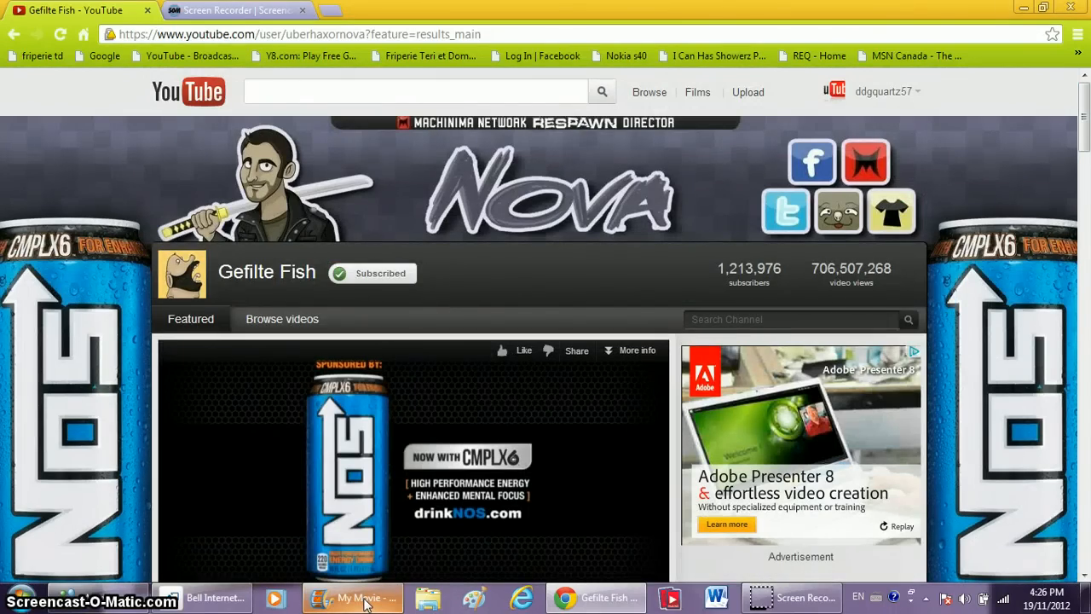
left_click(351, 598)
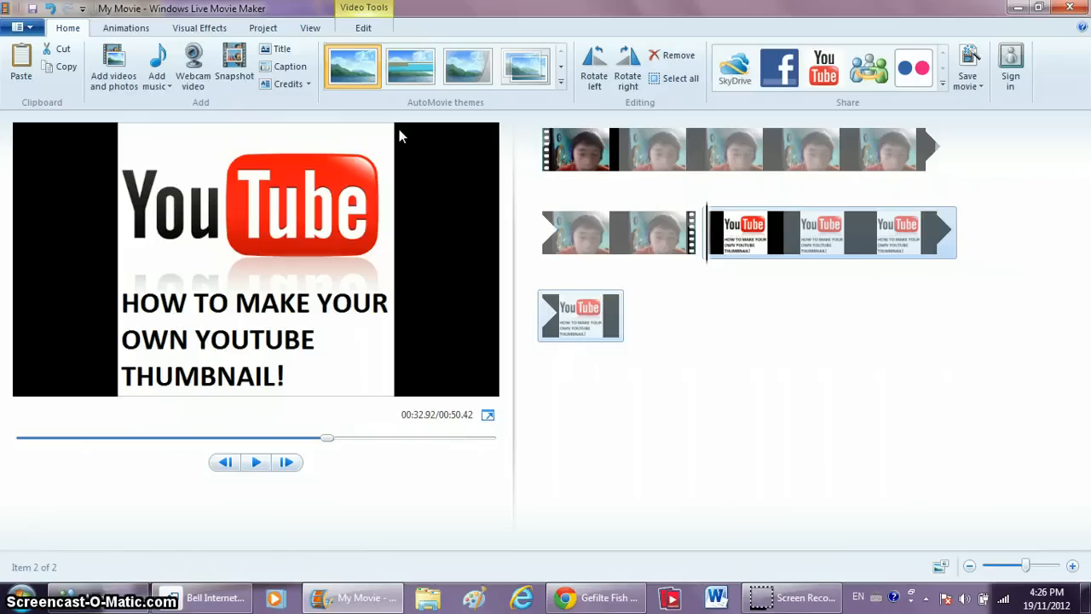
mouse_move(809, 333)
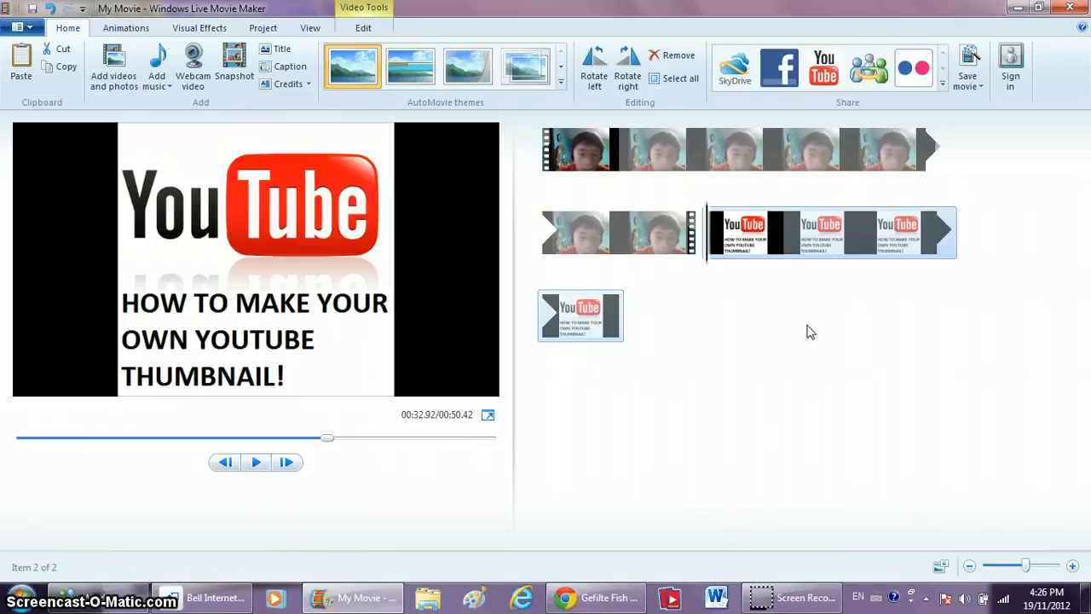
mouse_move(919, 240)
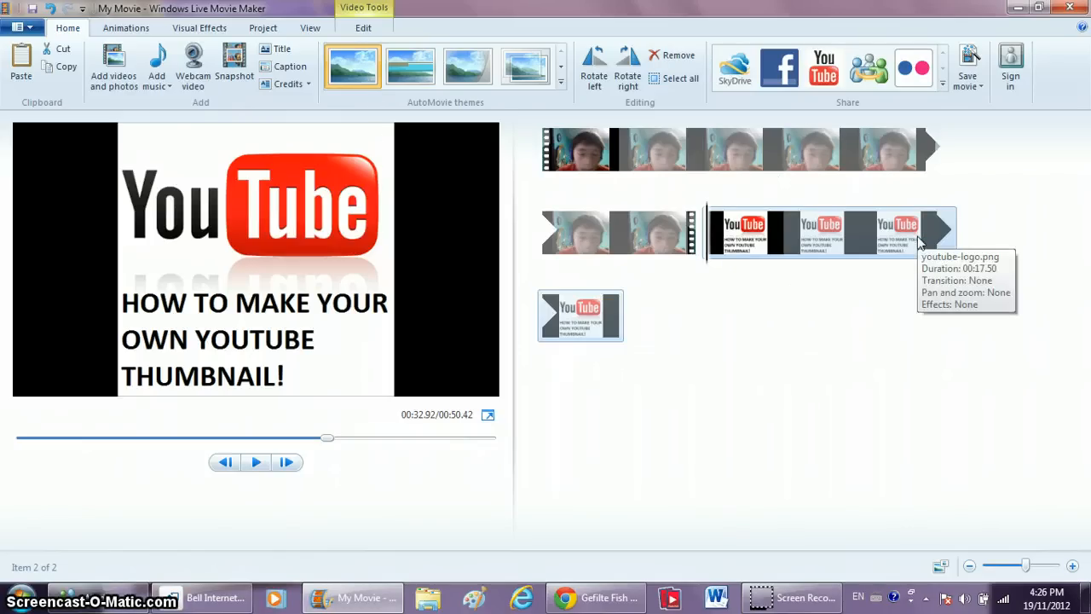
mouse_move(814, 231)
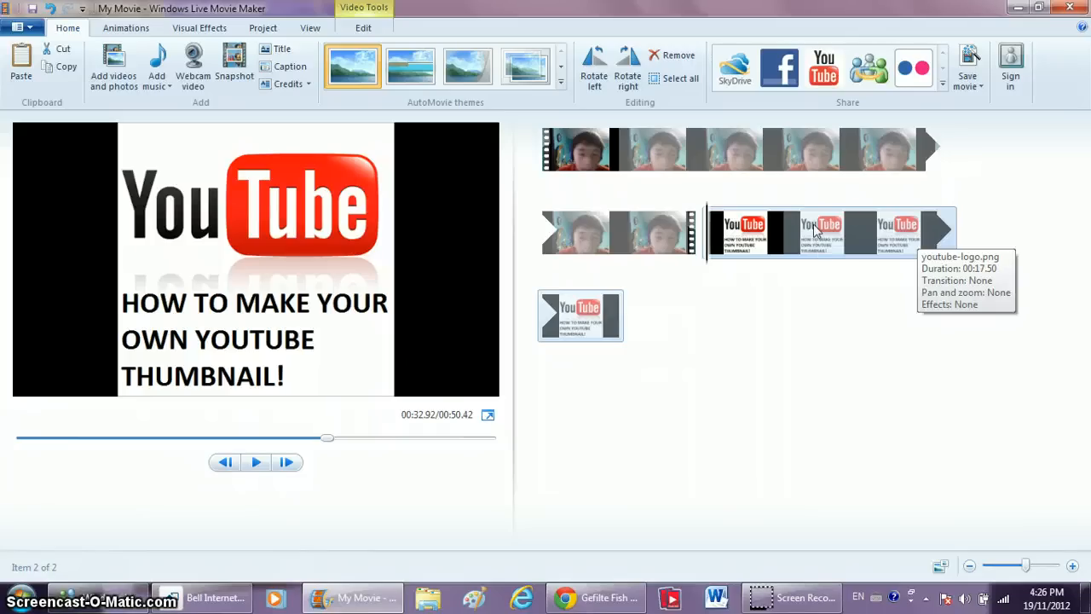
mouse_move(718, 203)
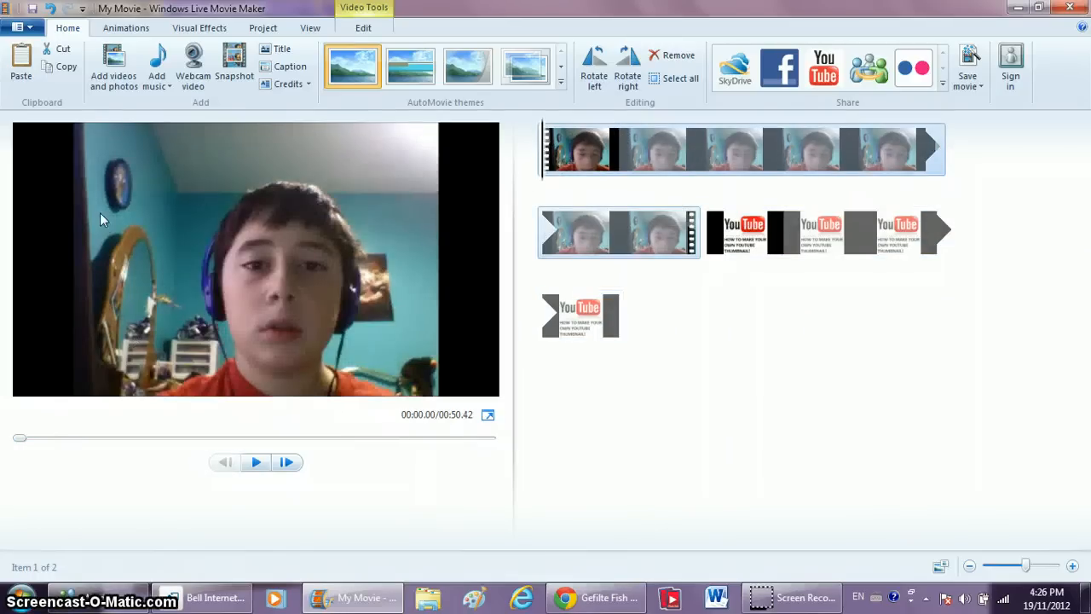
mouse_move(254, 232)
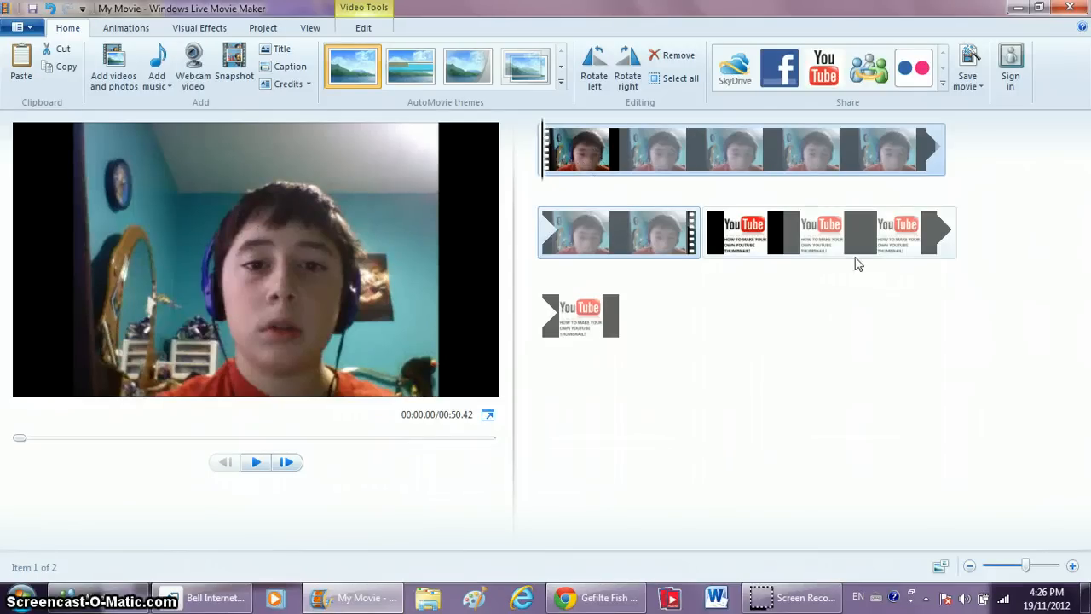
mouse_move(782, 240)
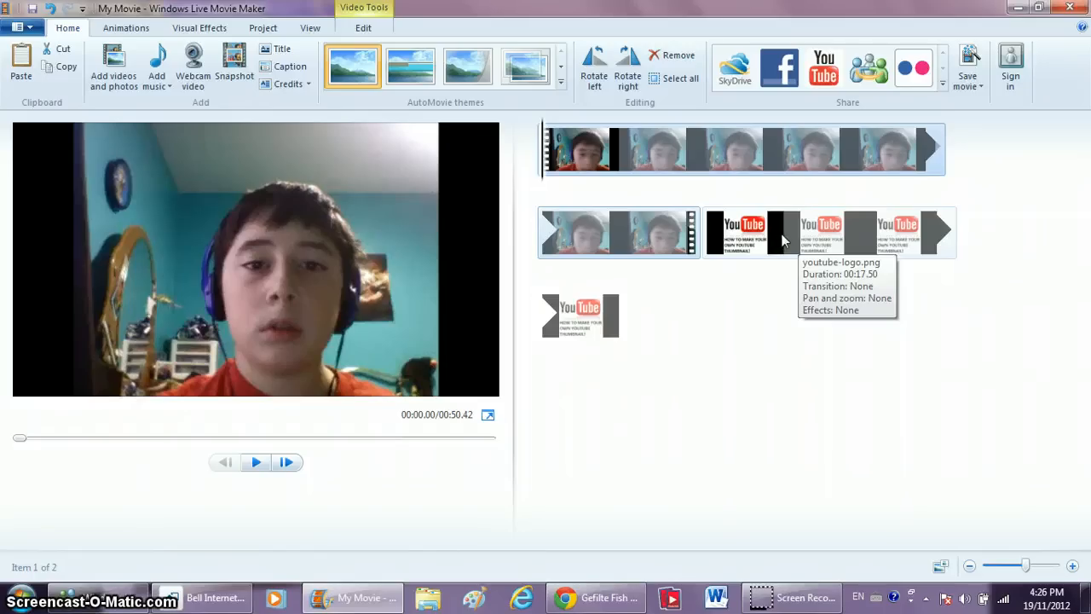
left_click(741, 232)
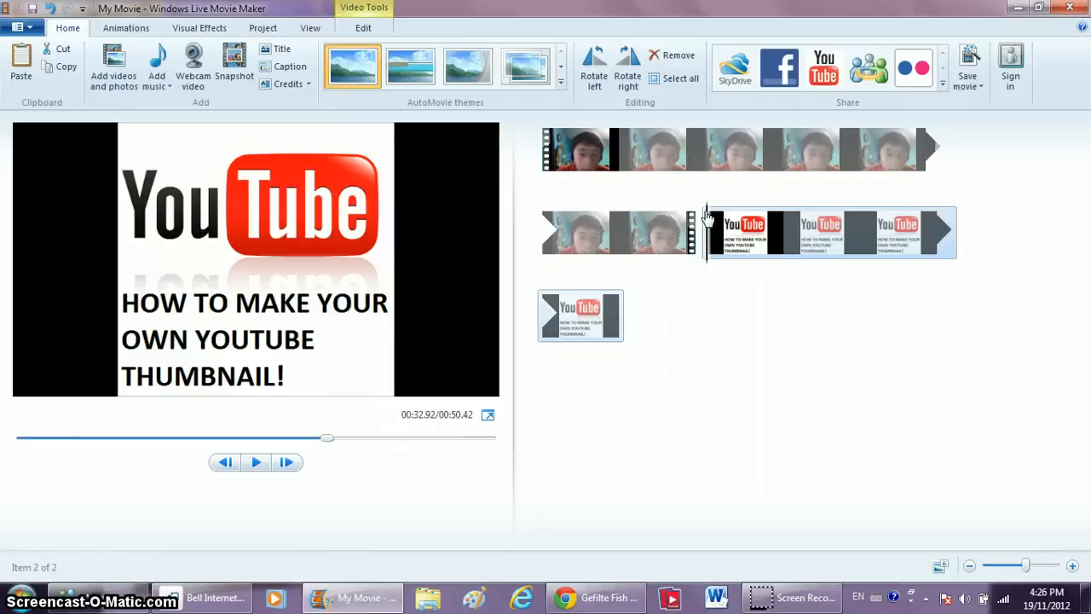
mouse_move(793, 268)
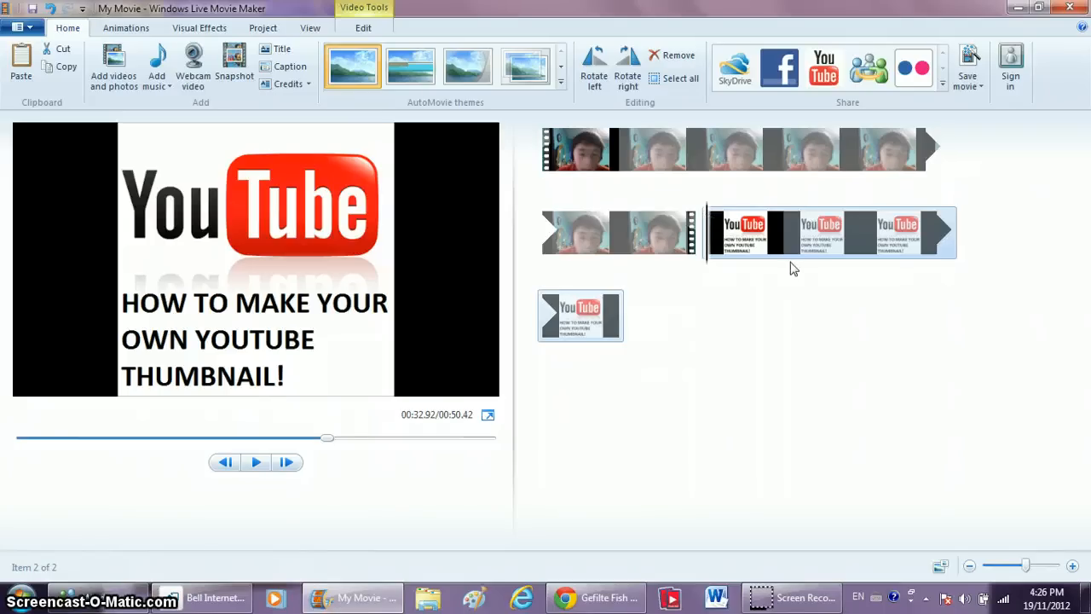
mouse_move(729, 232)
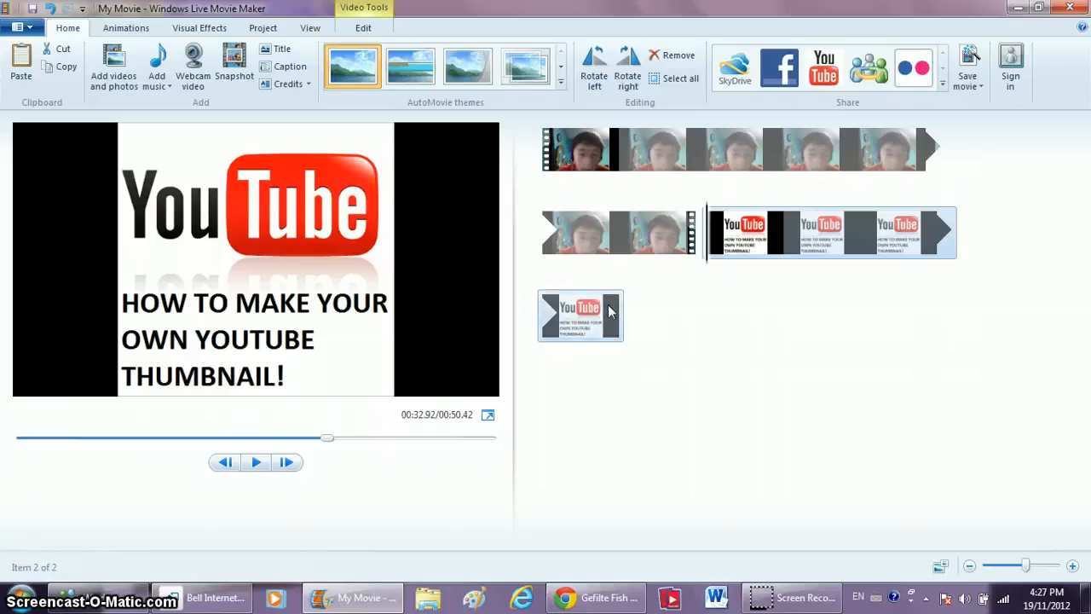
Step: Set the thumbnail image clip's duration to 20.00 seconds, extending the movie to 52.92 seconds
left_click(363, 27)
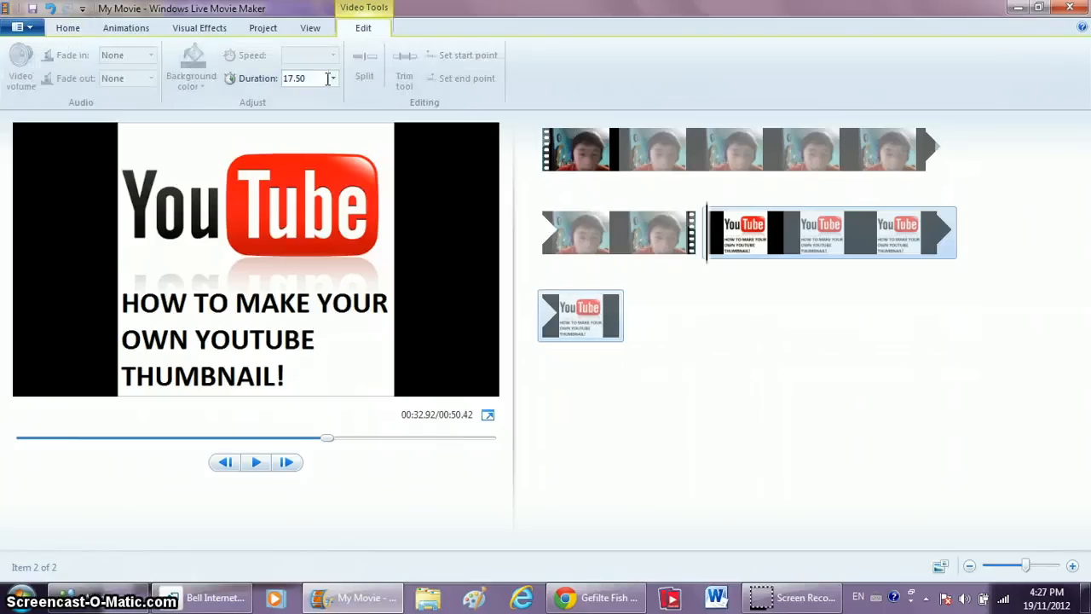
left_click(331, 78)
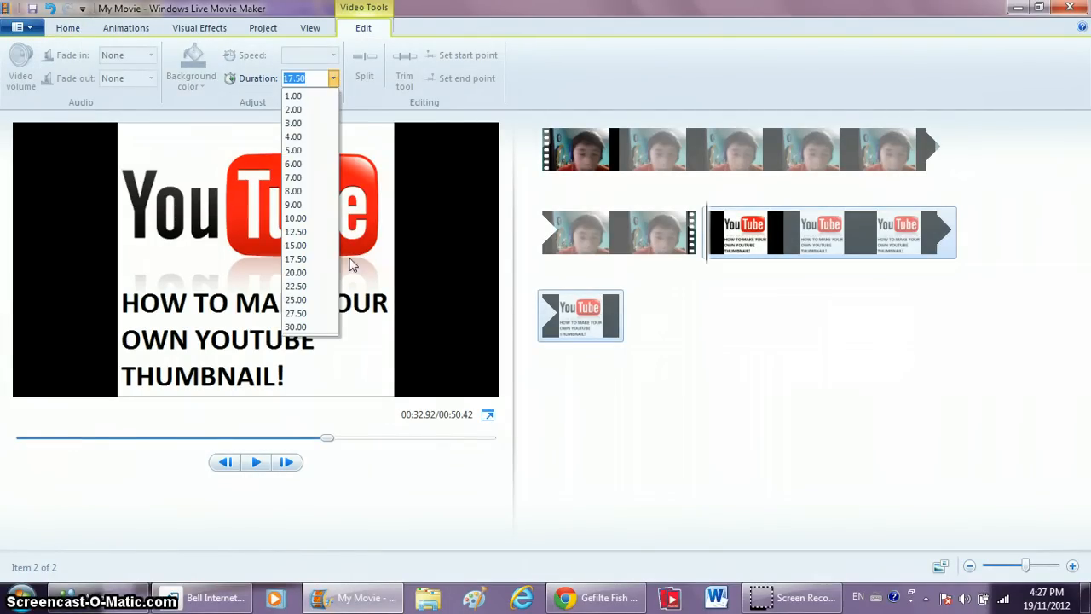
left_click(295, 272)
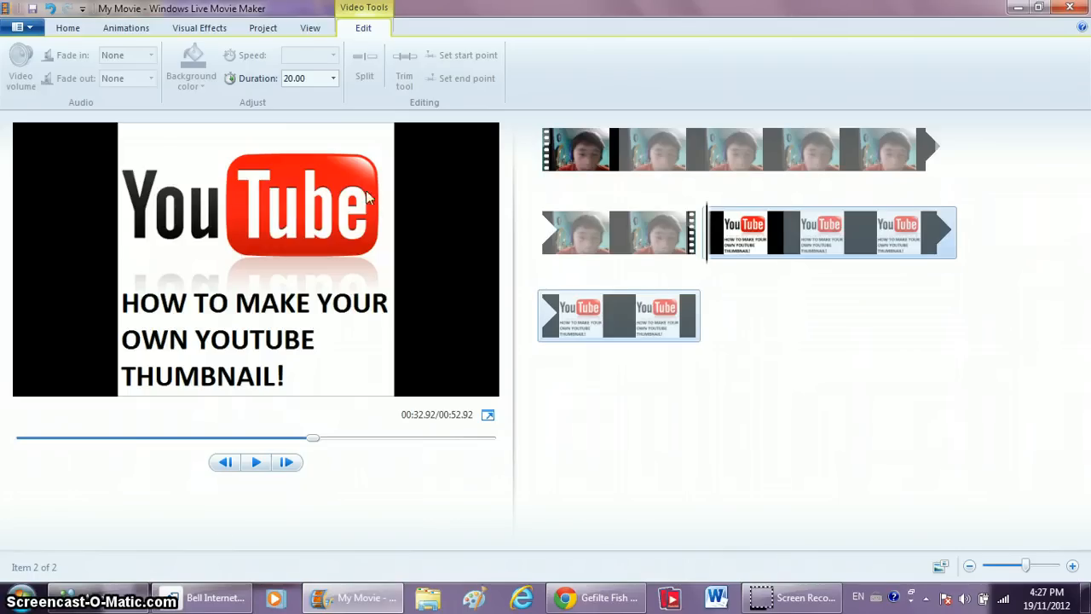
left_click(23, 28)
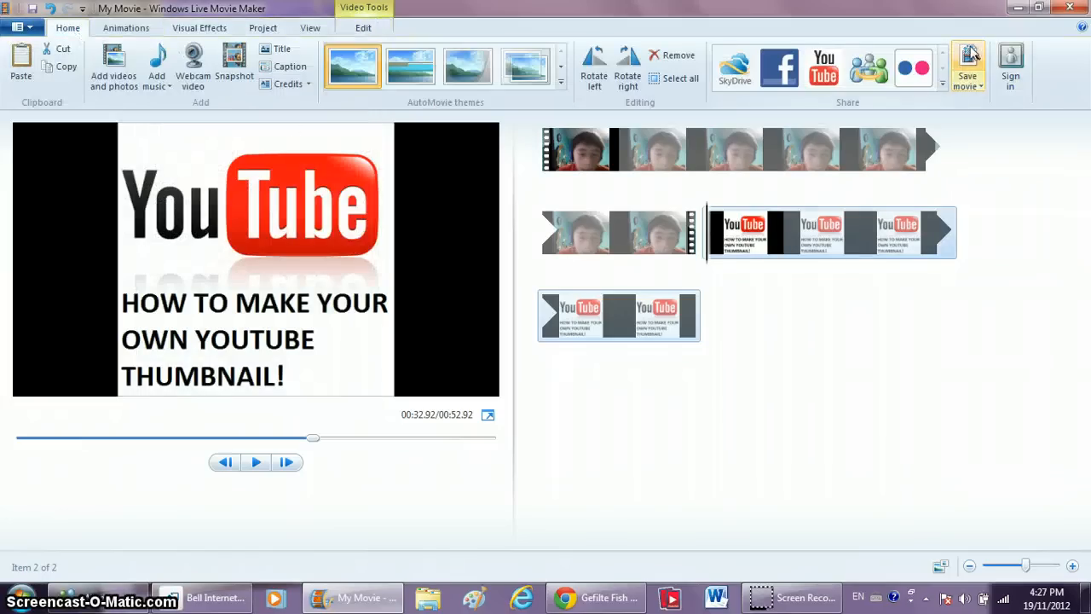
left_click(967, 69)
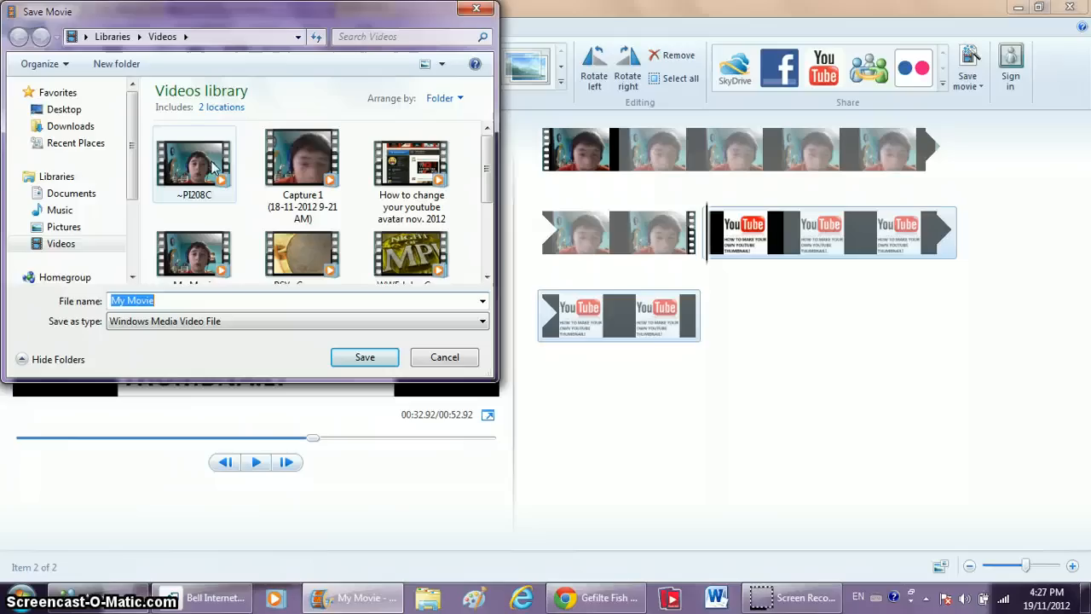
left_click(302, 162)
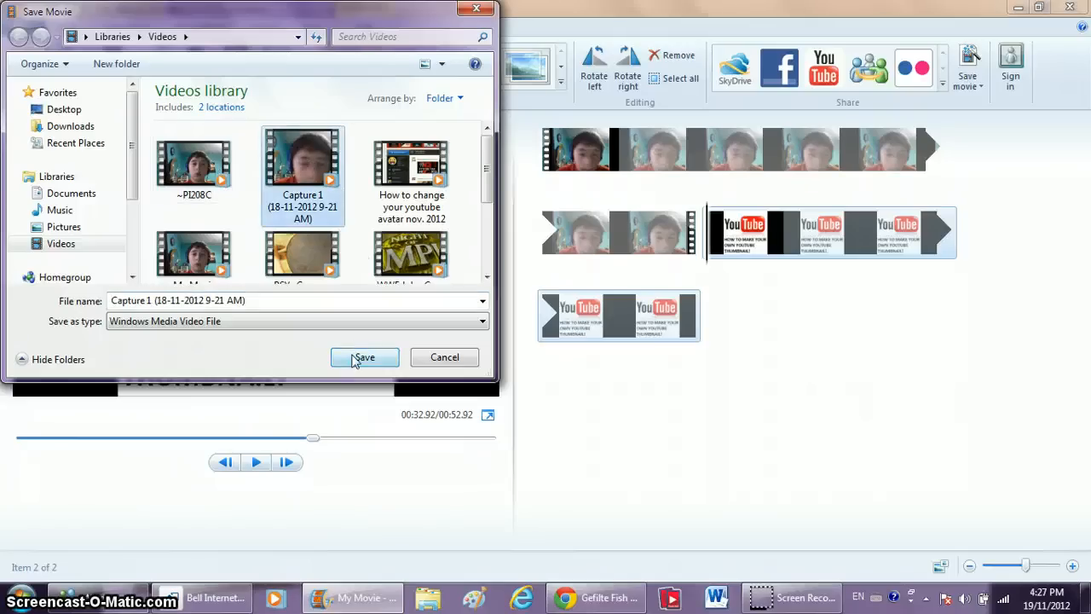
left_click(364, 356)
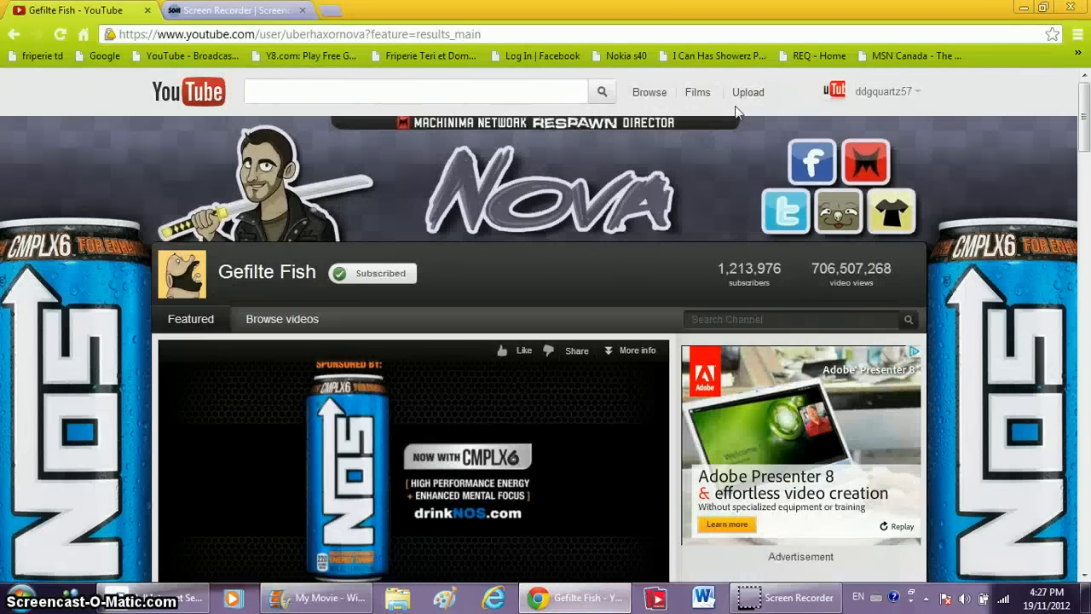
left_click(748, 92)
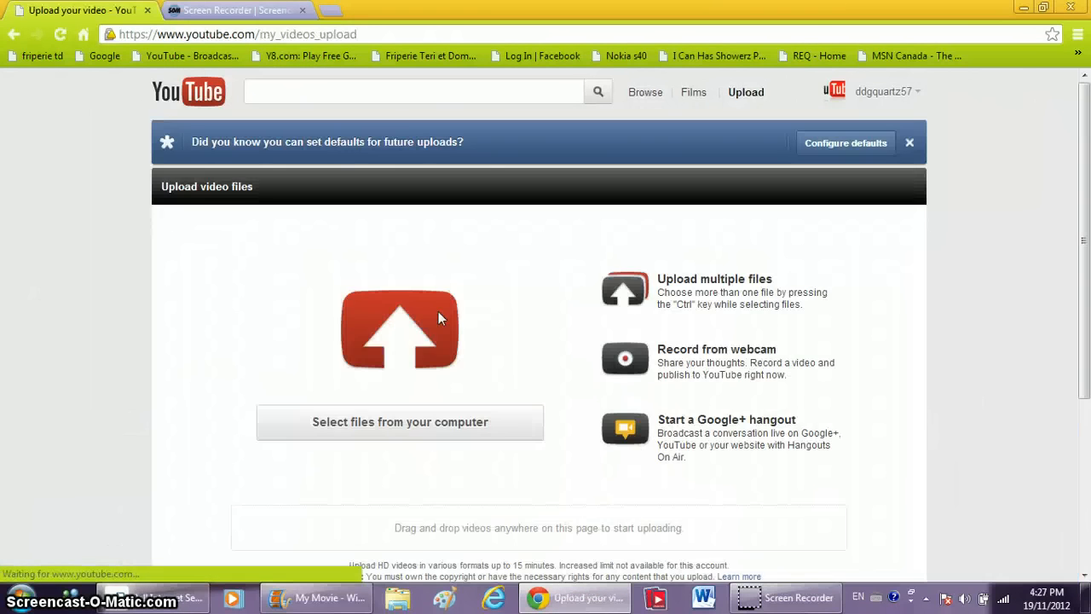
left_click(399, 421)
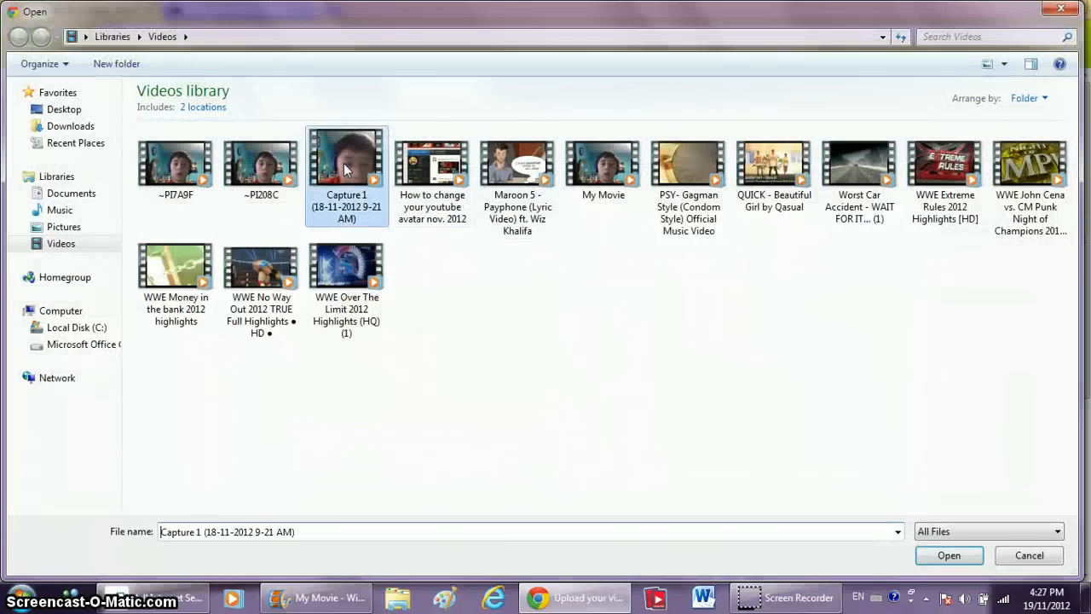
left_click(949, 555)
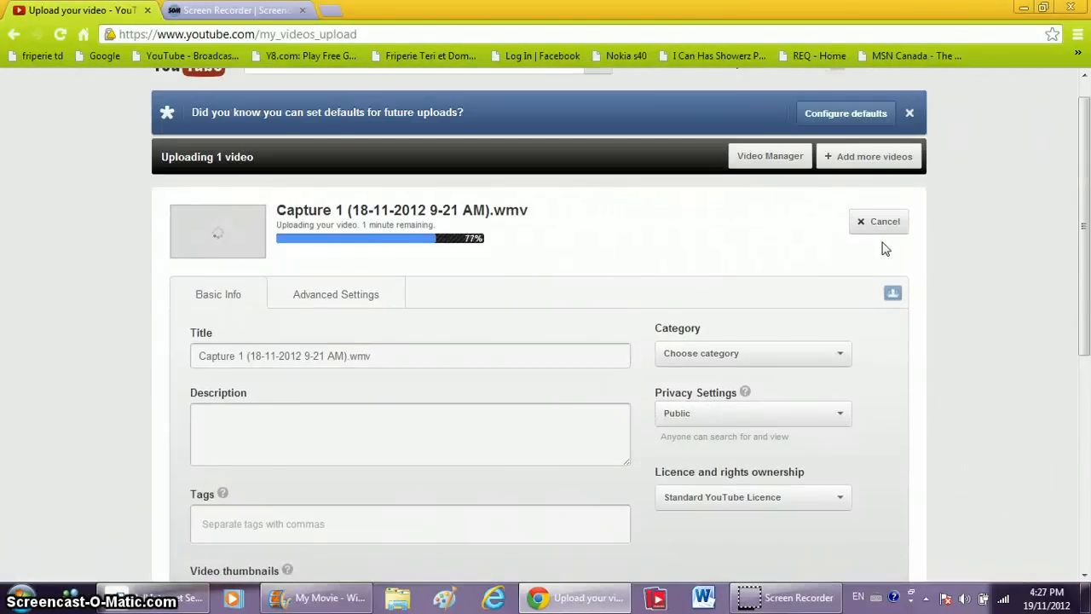
left_click(884, 221)
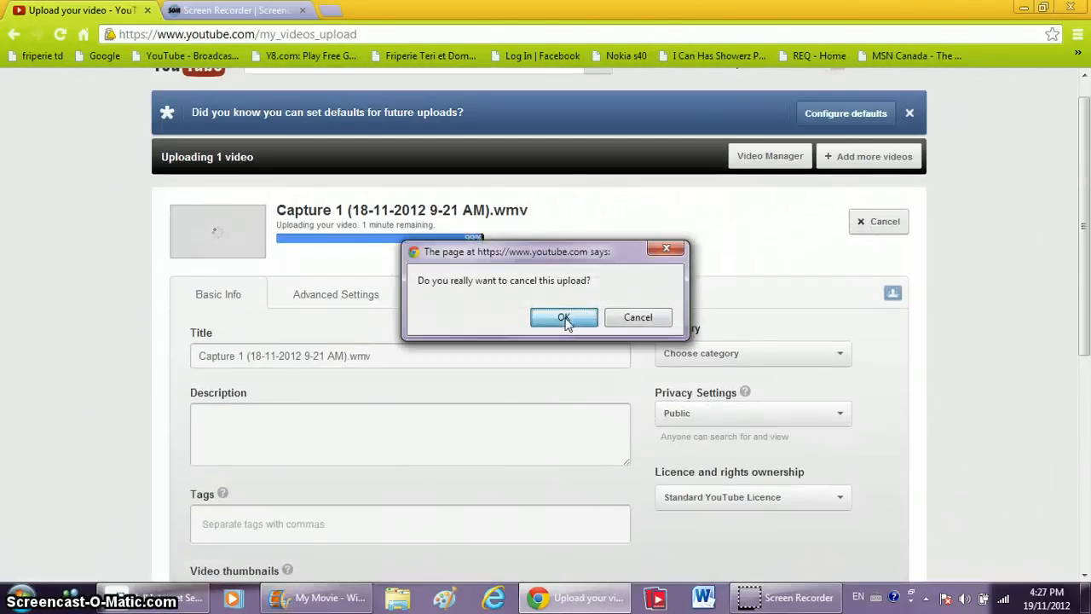
Step: Confirm the cancel and locate the 52-second ~PI7A9F video in the Videos library
left_click(563, 317)
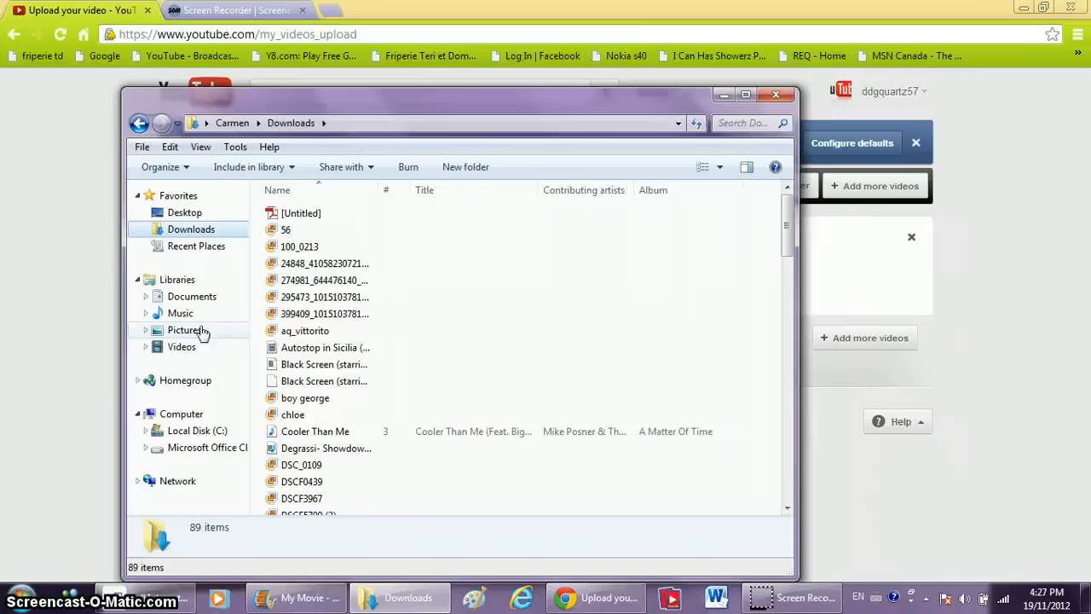
left_click(182, 346)
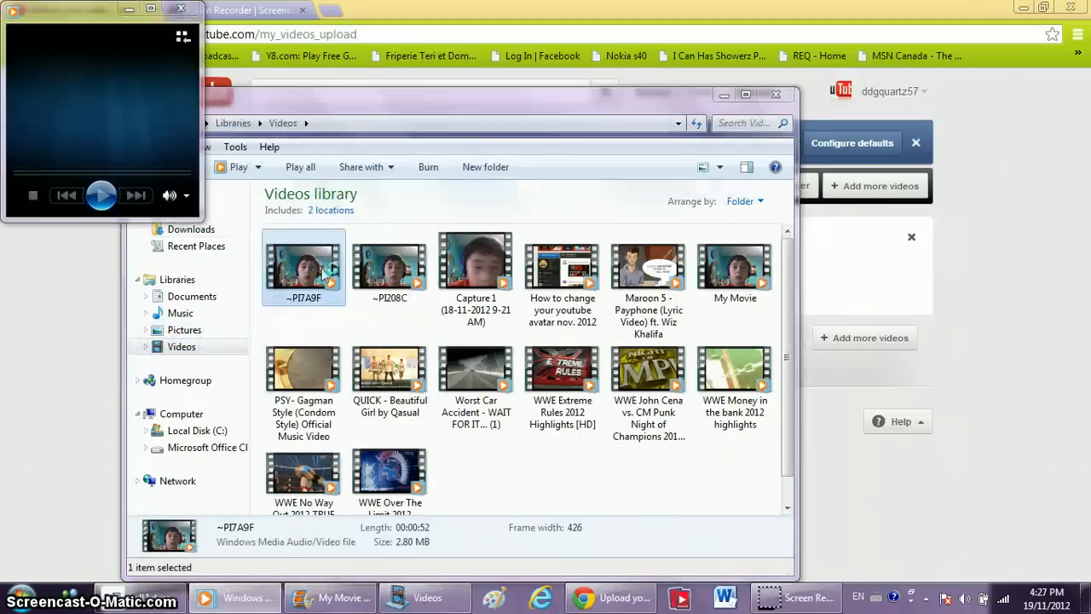
left_click(100, 195)
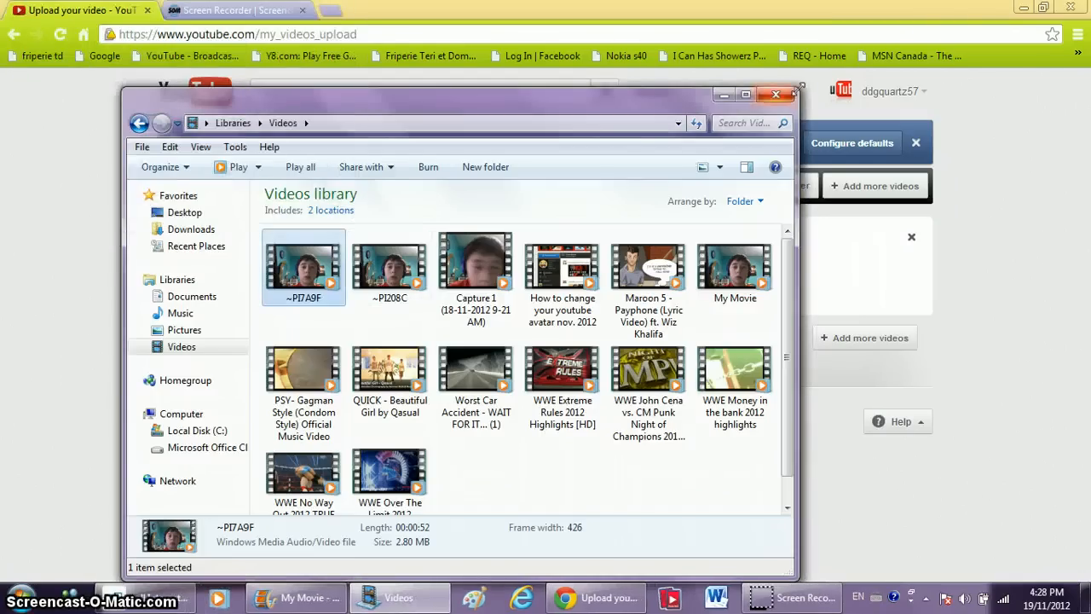
left_click(774, 94)
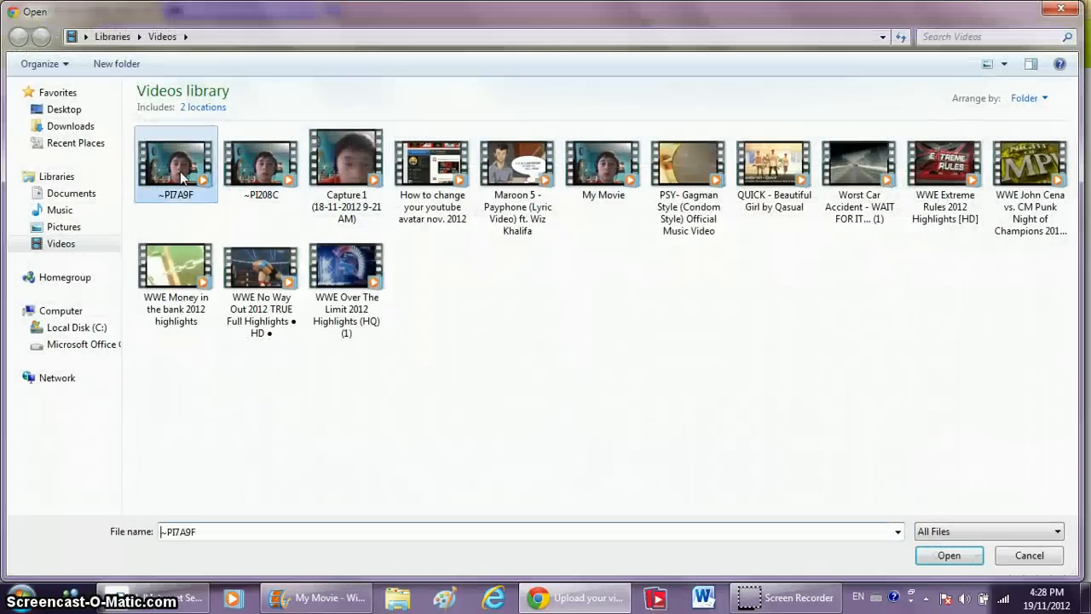
Step: Upload ~PI7A9F.wmv to YouTube and set its privacy to Private
left_click(949, 555)
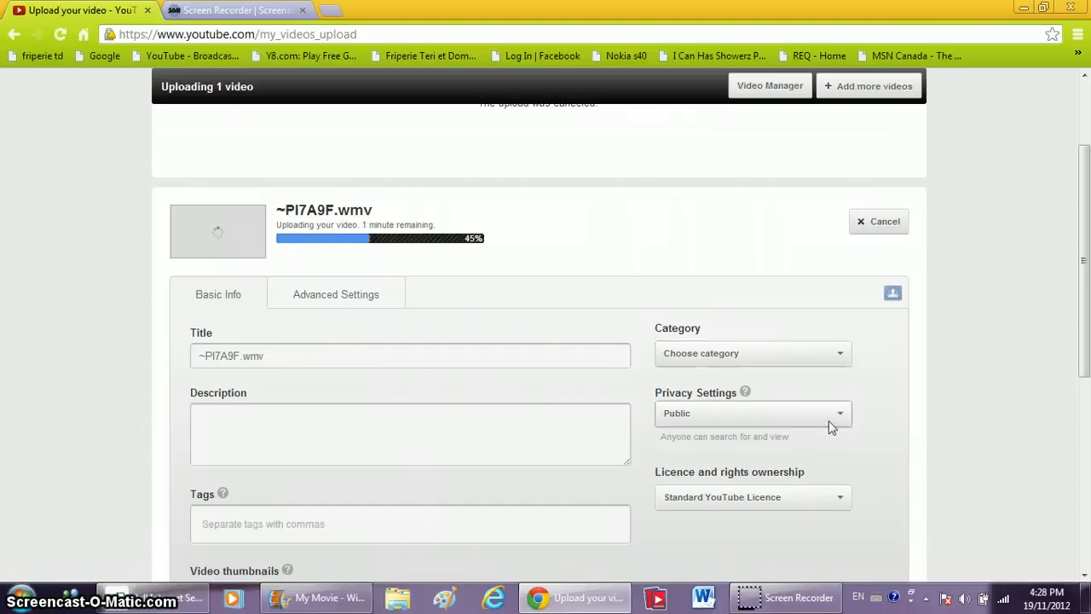
left_click(752, 413)
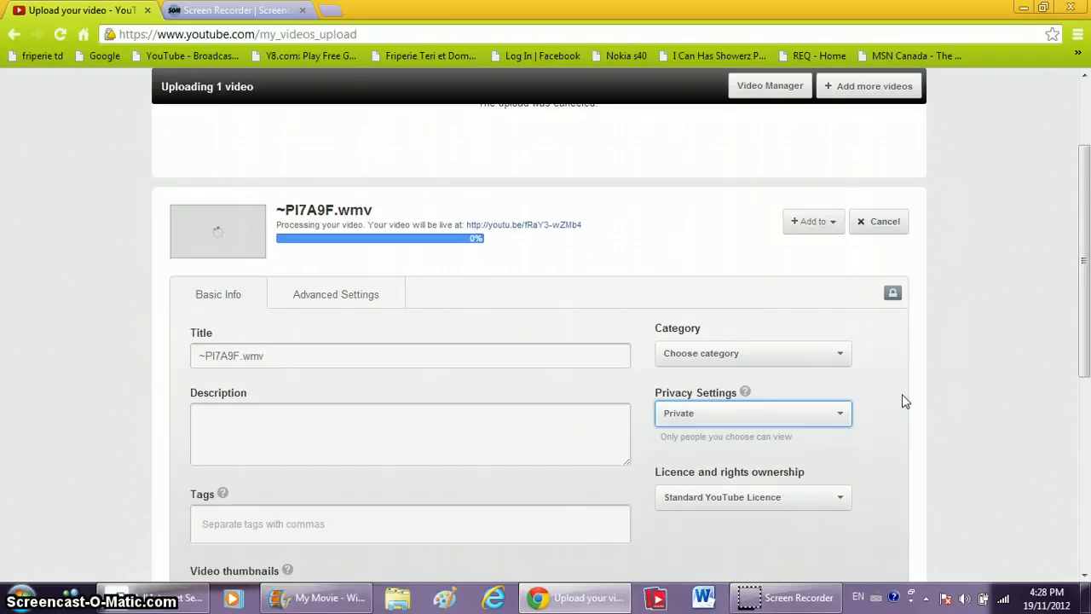
mouse_move(877, 266)
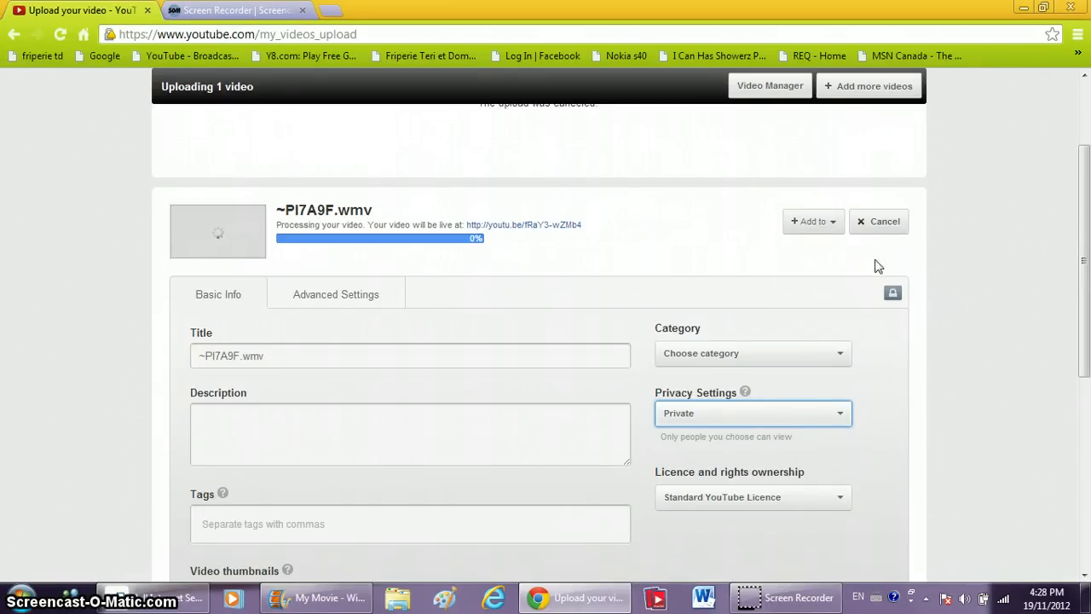
mouse_move(933, 233)
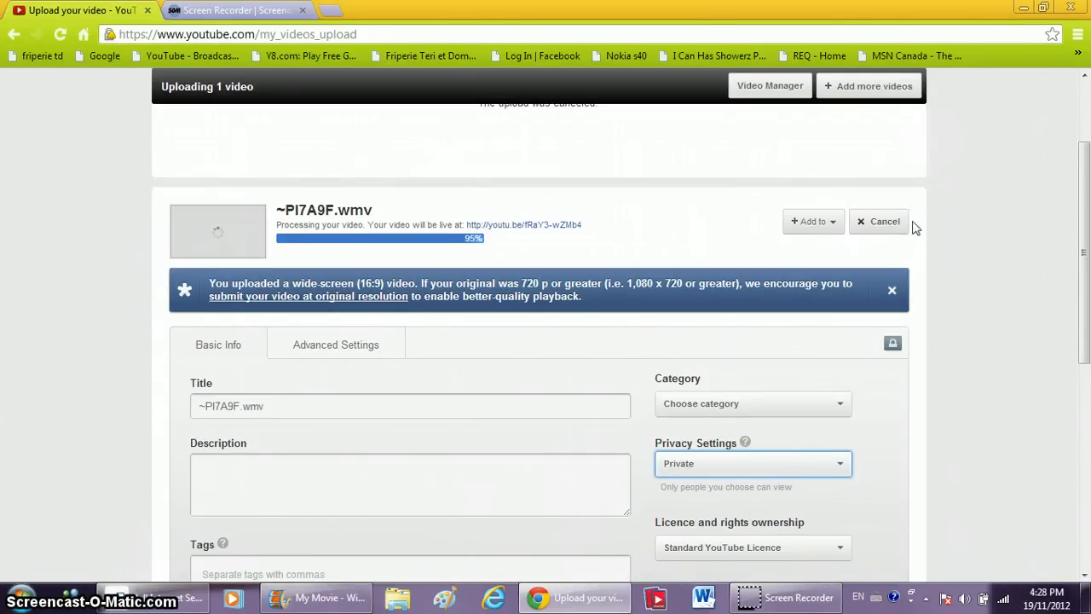
mouse_move(967, 117)
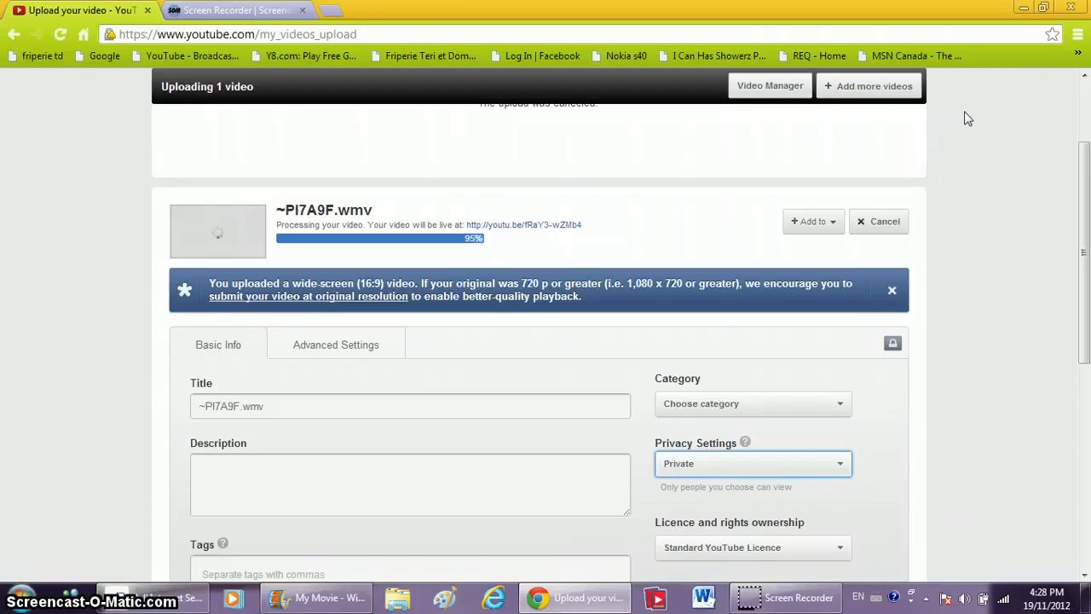
mouse_move(961, 155)
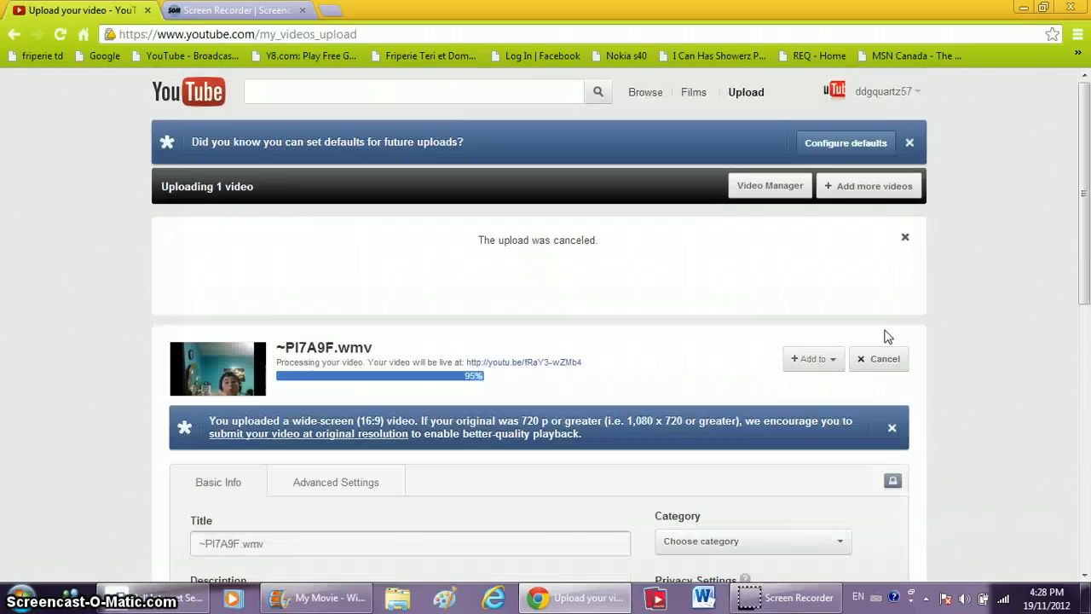
mouse_move(903, 249)
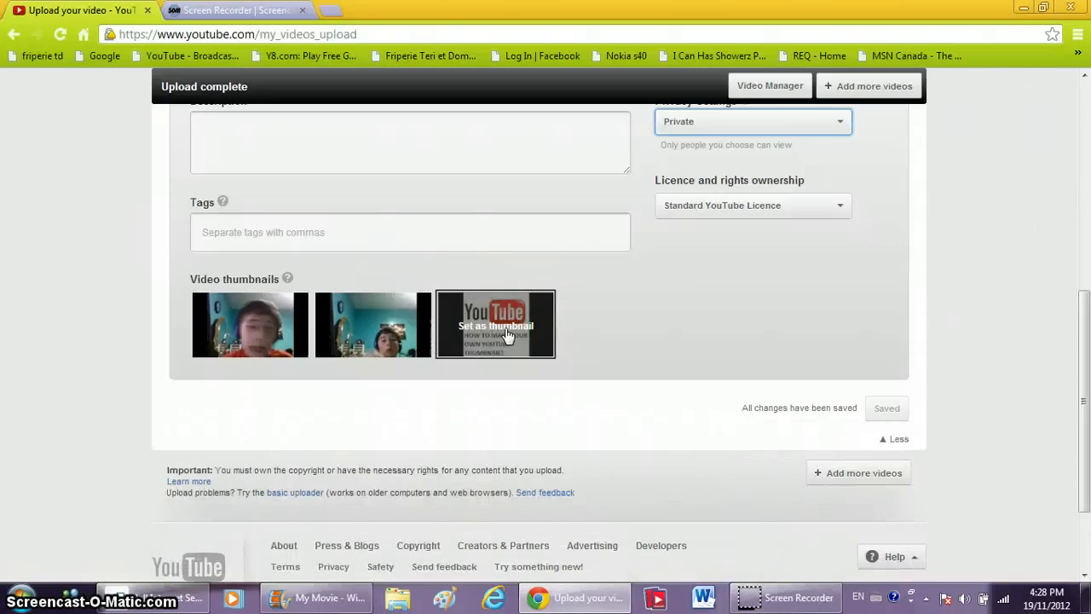
Step: Choose the YouTube logo image as the video's thumbnail and save the changes
left_click(495, 324)
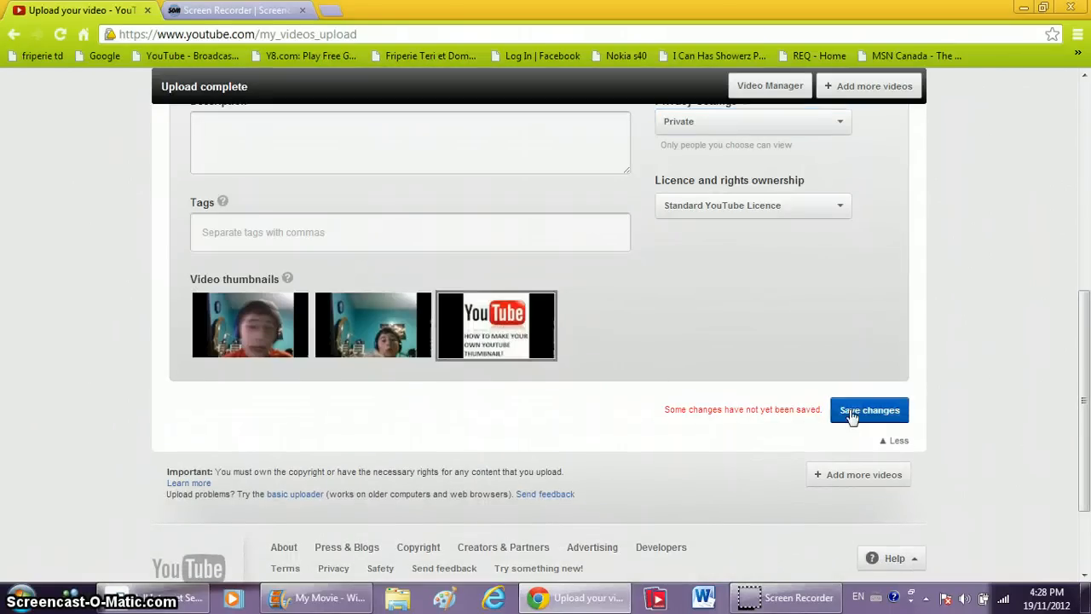
left_click(868, 410)
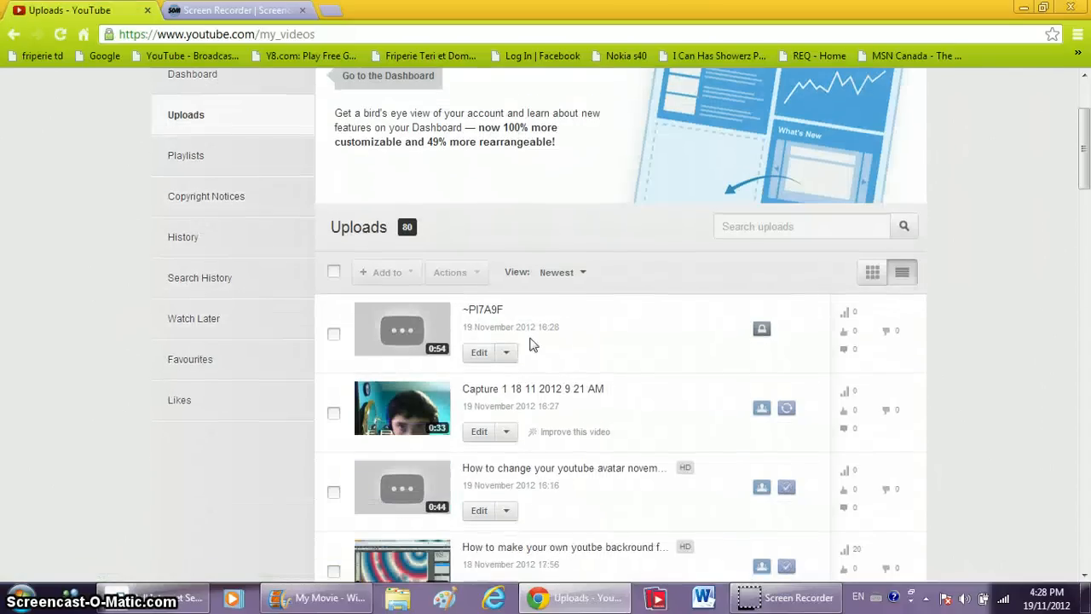
Step: Choose Enhancements from the Edit menu of the ~PI7A9F upload
left_click(506, 352)
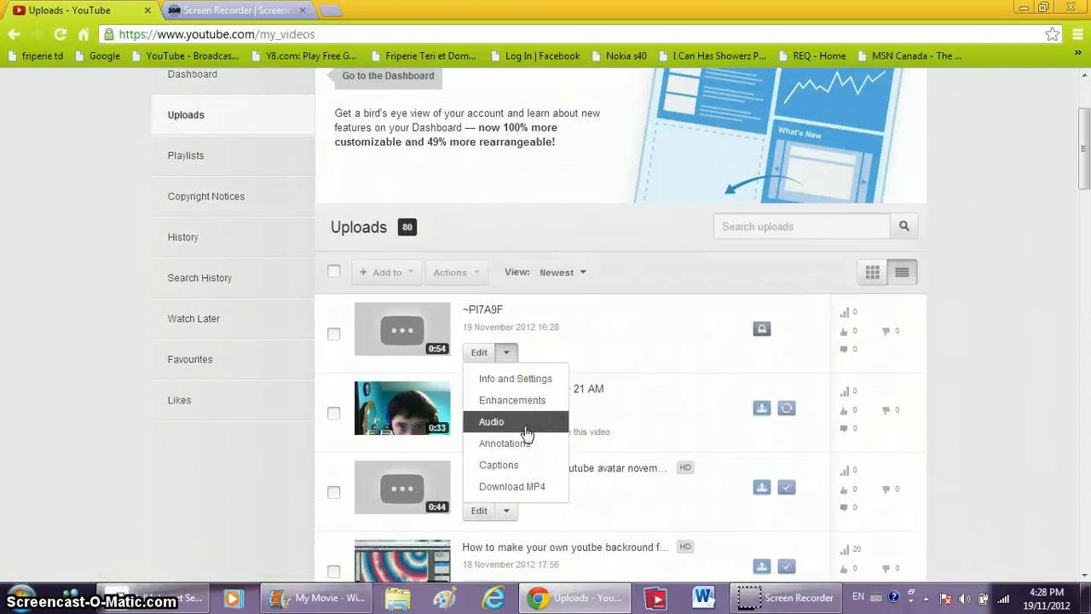
mouse_move(512, 400)
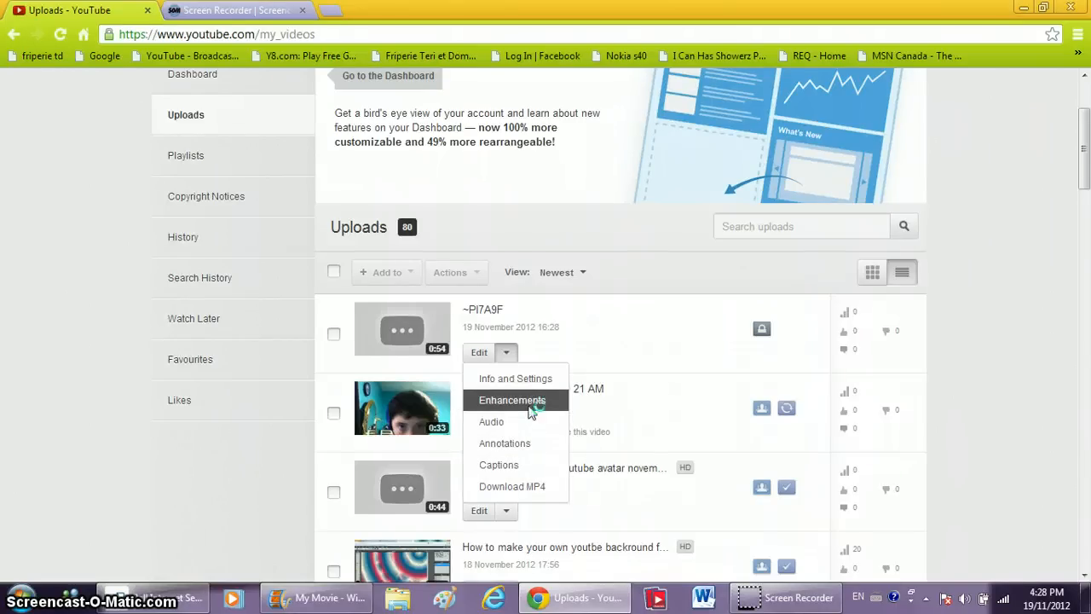
left_click(512, 400)
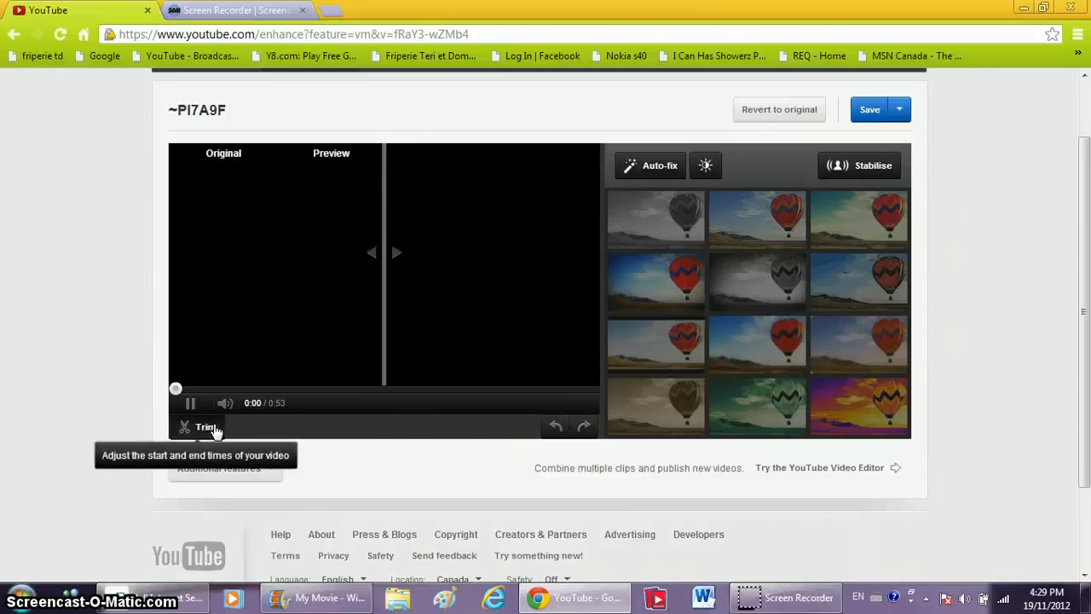
Step: Trim the video's end near 32.6 seconds, then extend it to about 35 seconds so the thumbnail image remains
left_click(204, 426)
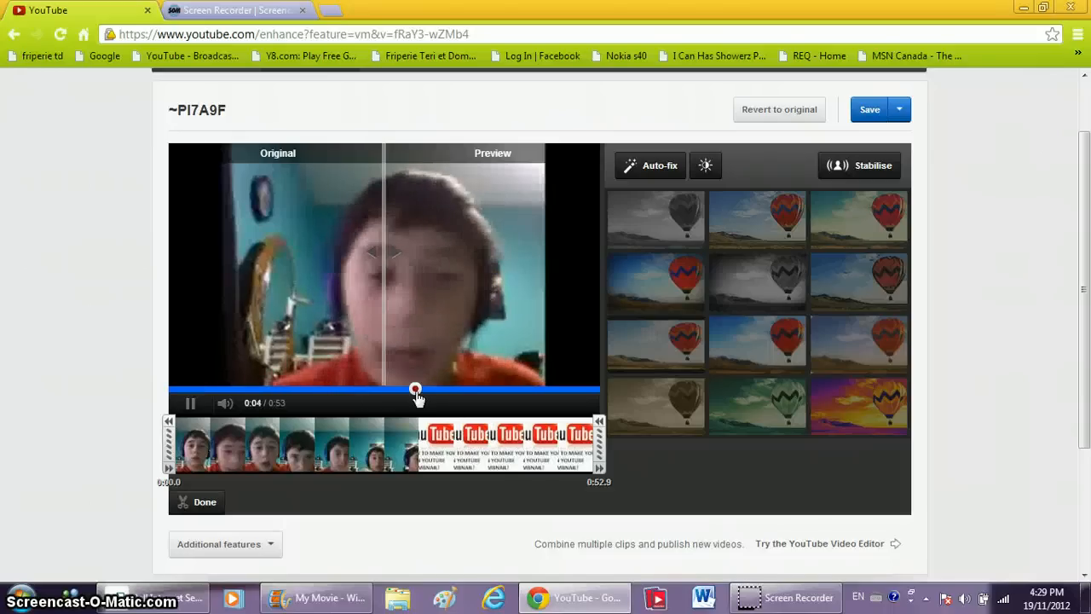
left_click_drag(417, 390, 420, 390)
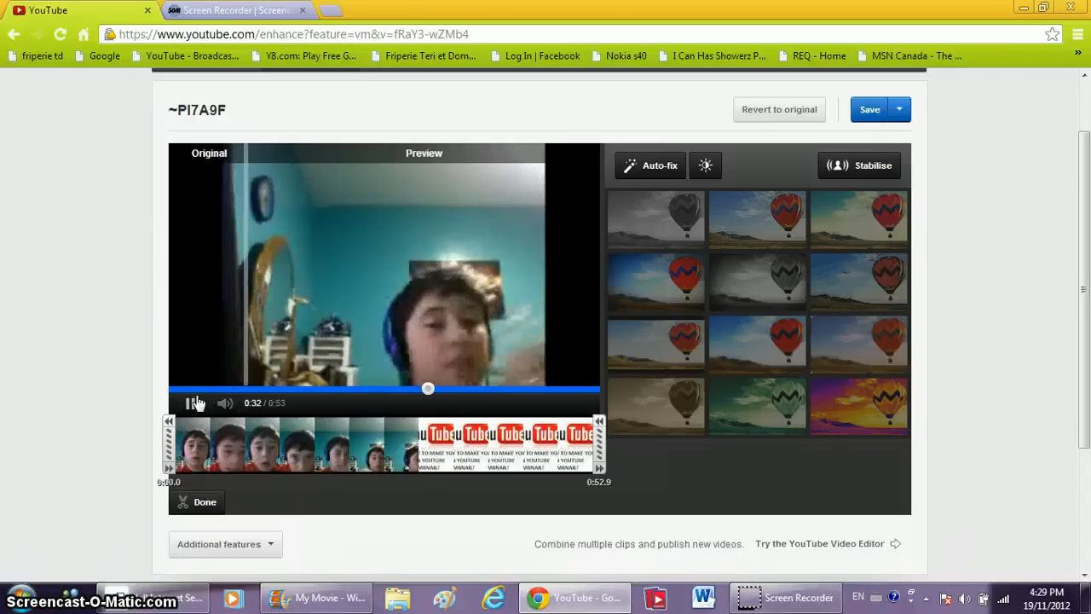
left_click(196, 402)
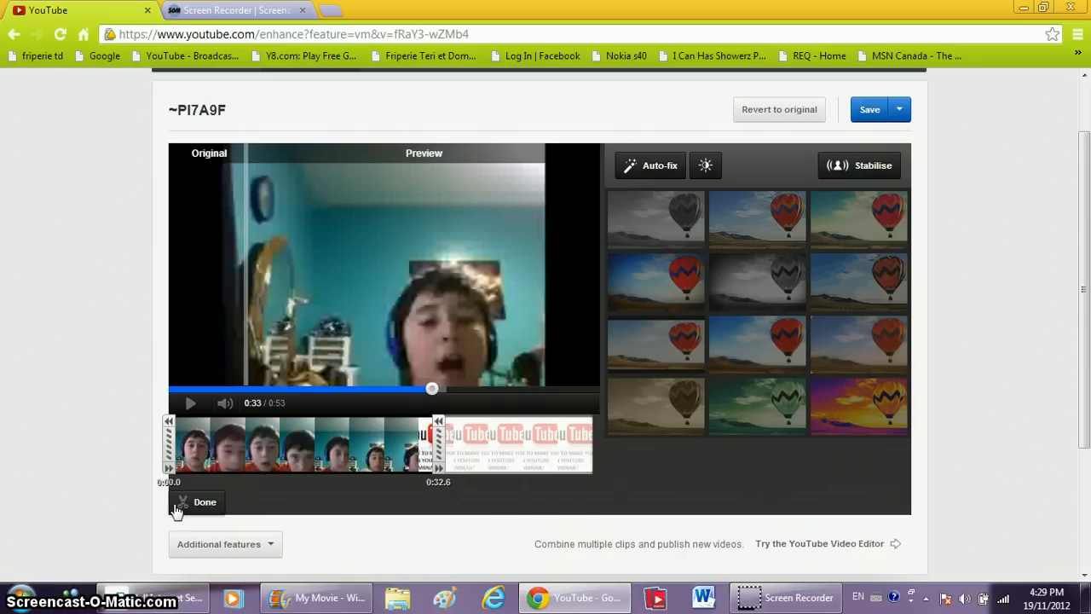
left_click(205, 501)
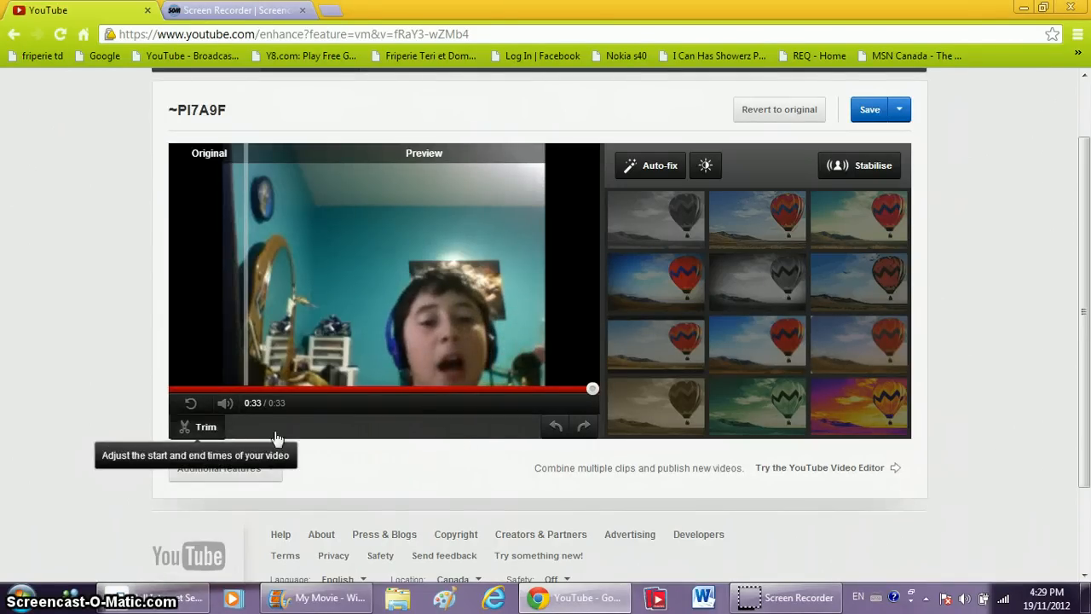
left_click(205, 426)
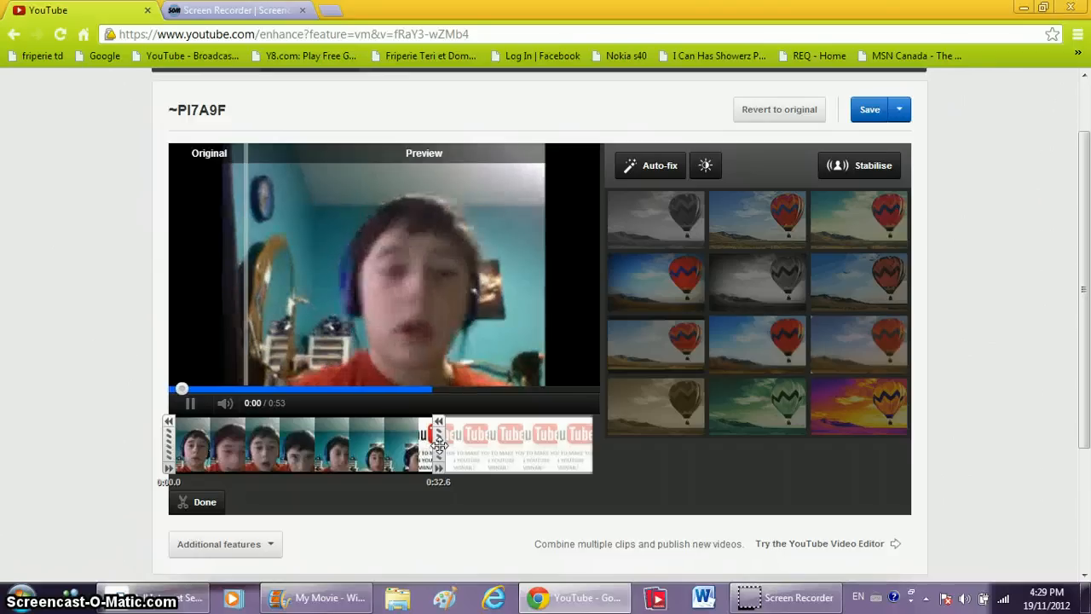
left_click(190, 403)
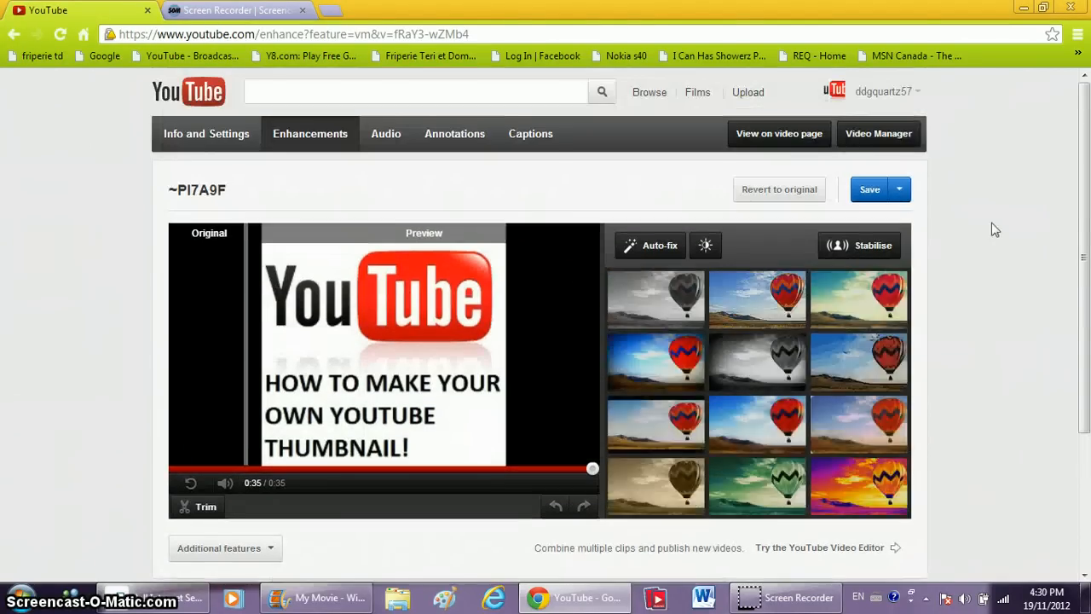
Step: Save the trimmed video, confirm the processing notice, and view its private watch page
left_click(870, 189)
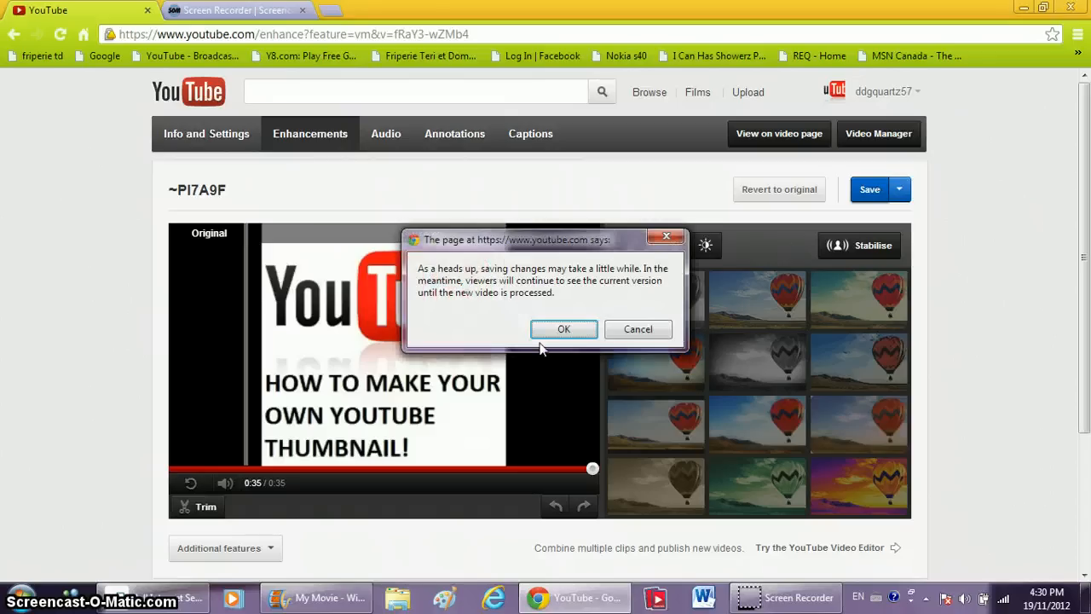
left_click(563, 329)
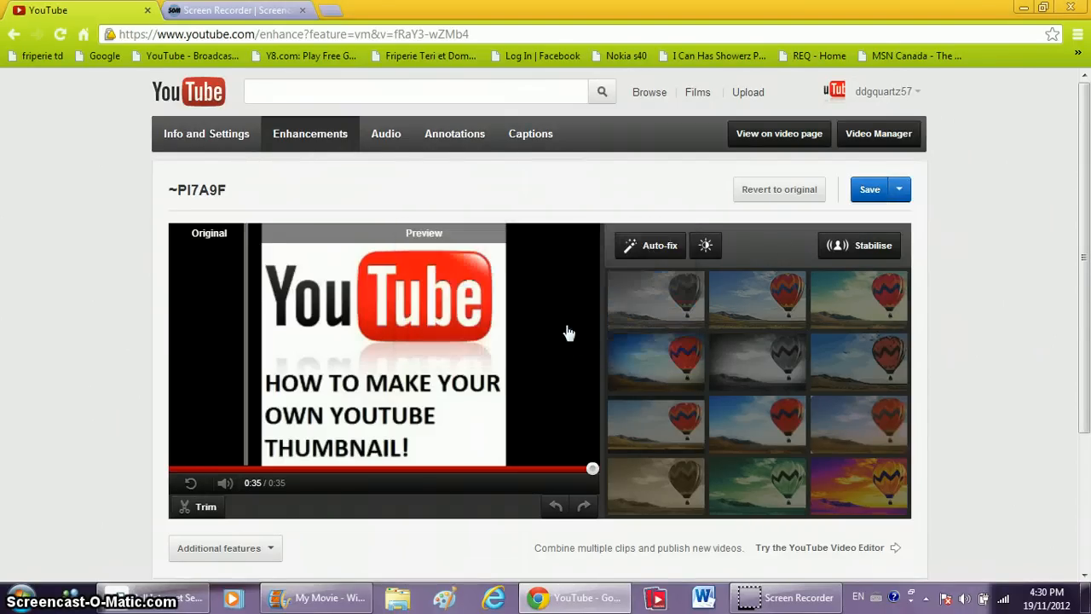
left_click(778, 133)
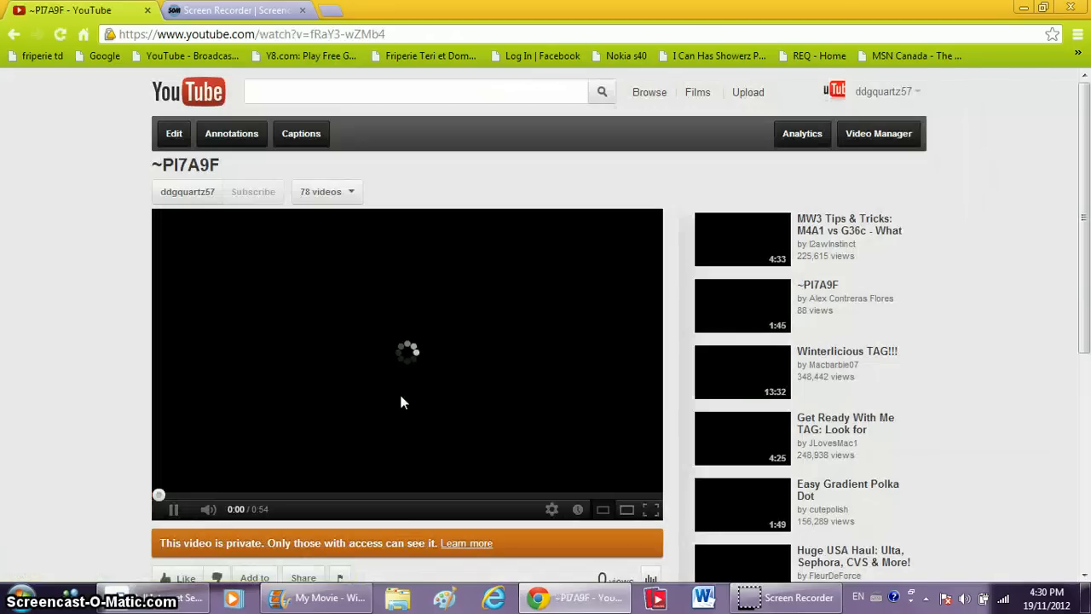
scroll("down", 3)
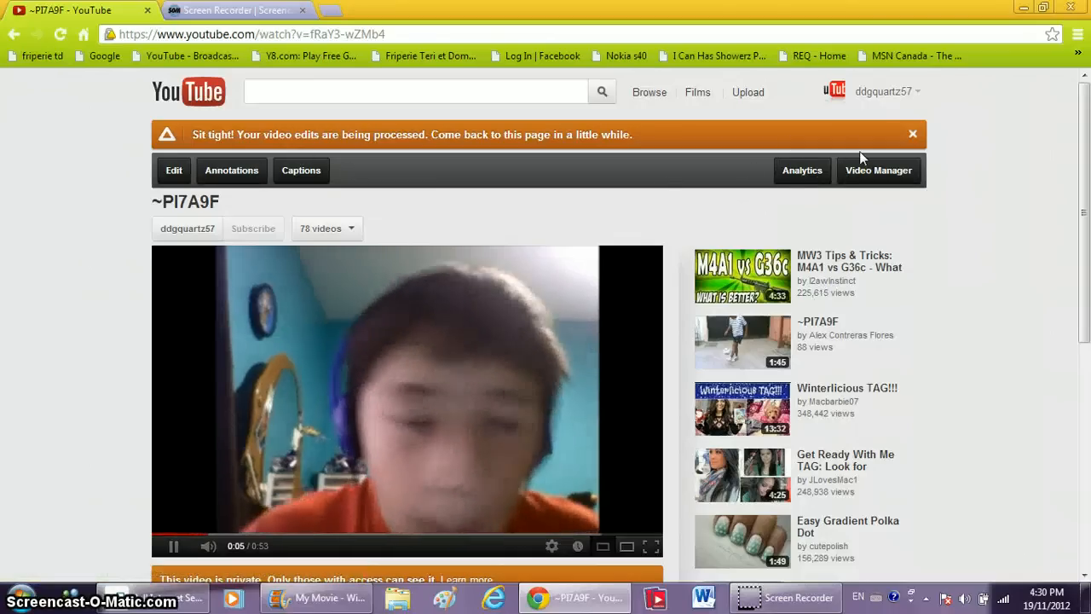
left_click(886, 91)
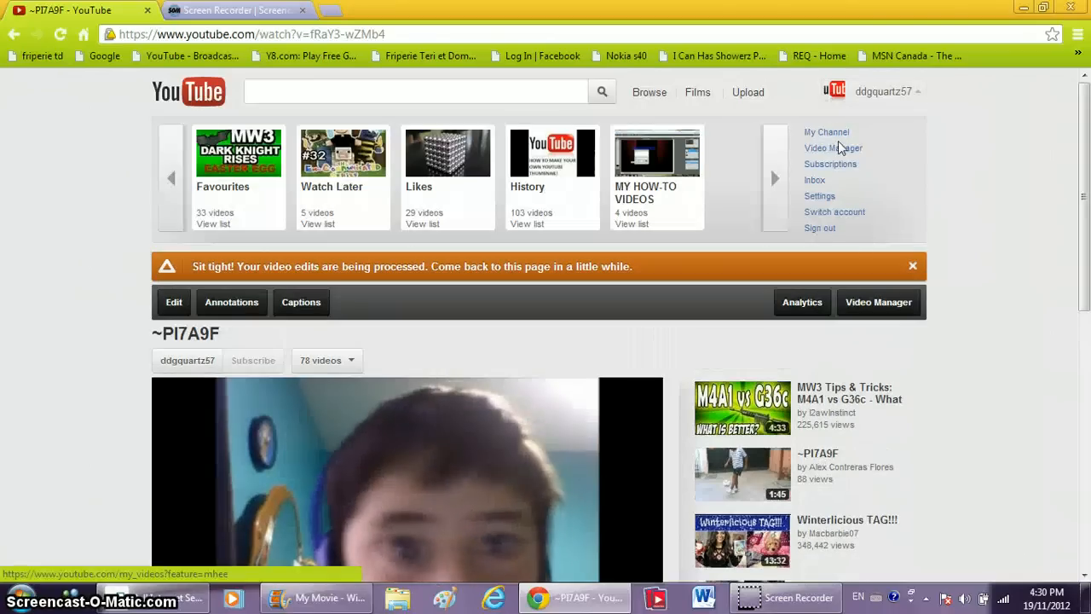
Step: From Video Manager, reach ~PI7A9F's edit page in the uploads list
left_click(832, 147)
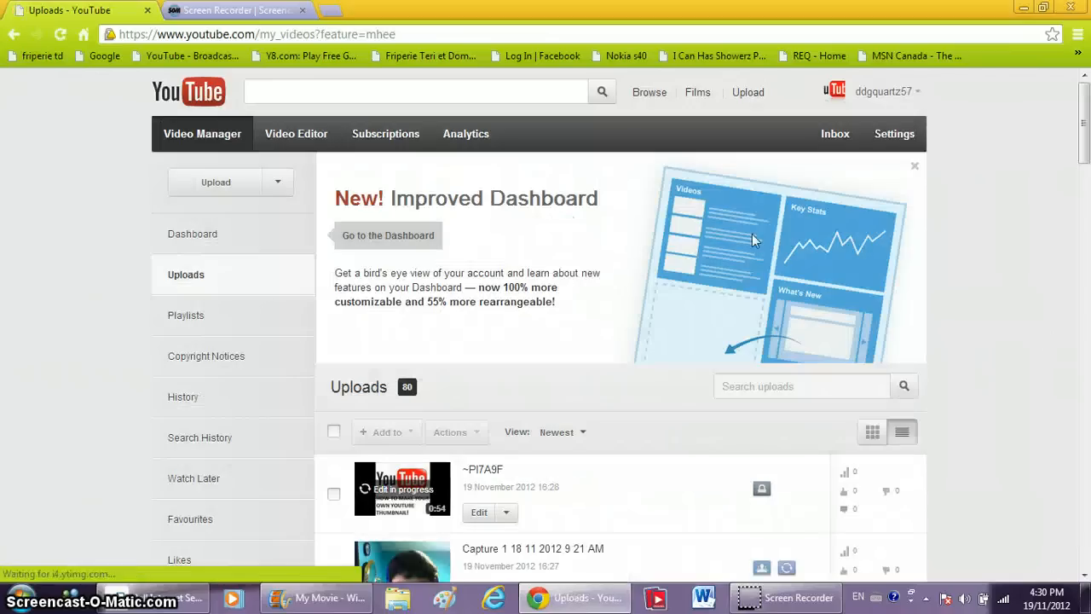
scroll("down", 3)
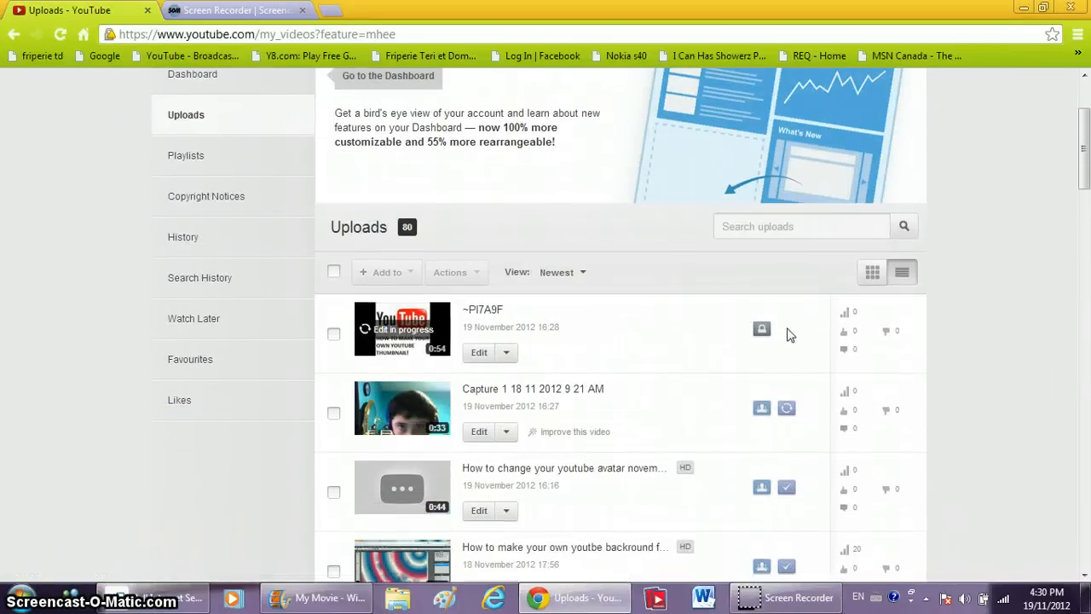
left_click(479, 352)
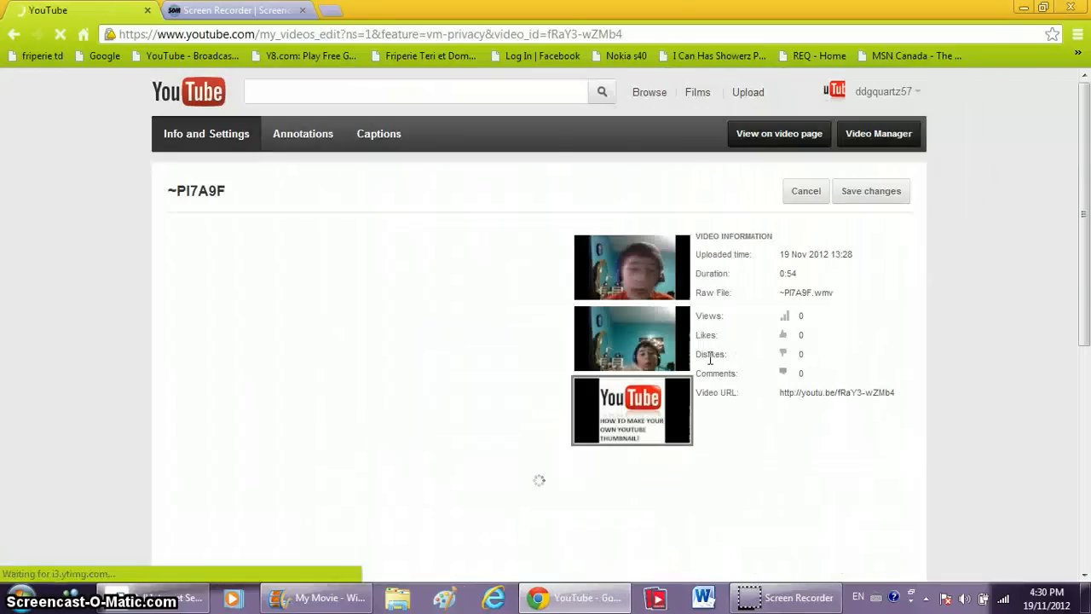
Step: Check the YouTube logo thumbnail, preview playback, and save ~PI7A9F's settings
left_click(750, 449)
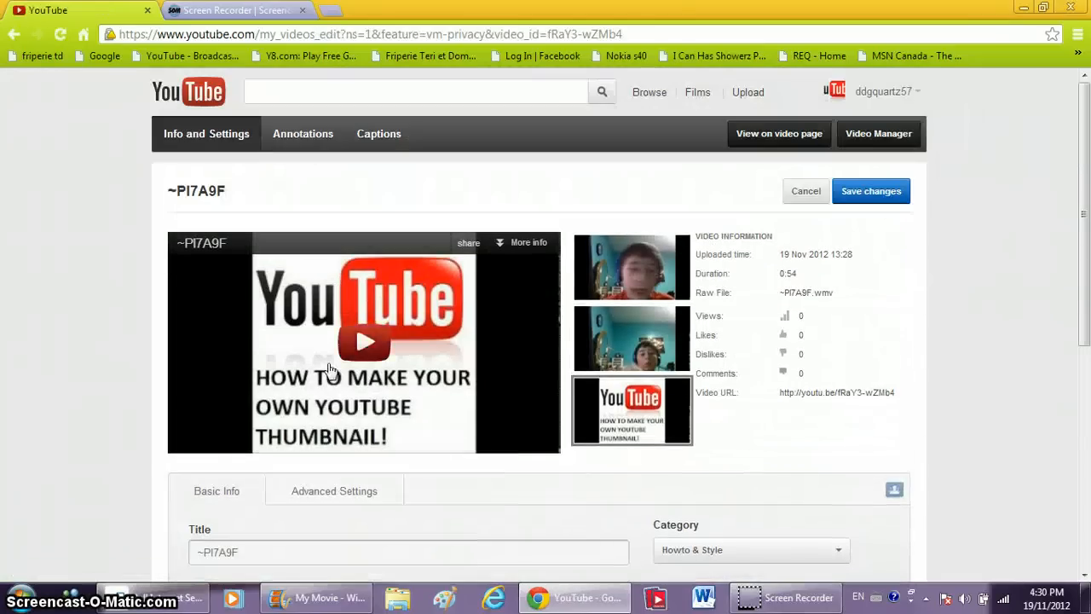
left_click(364, 341)
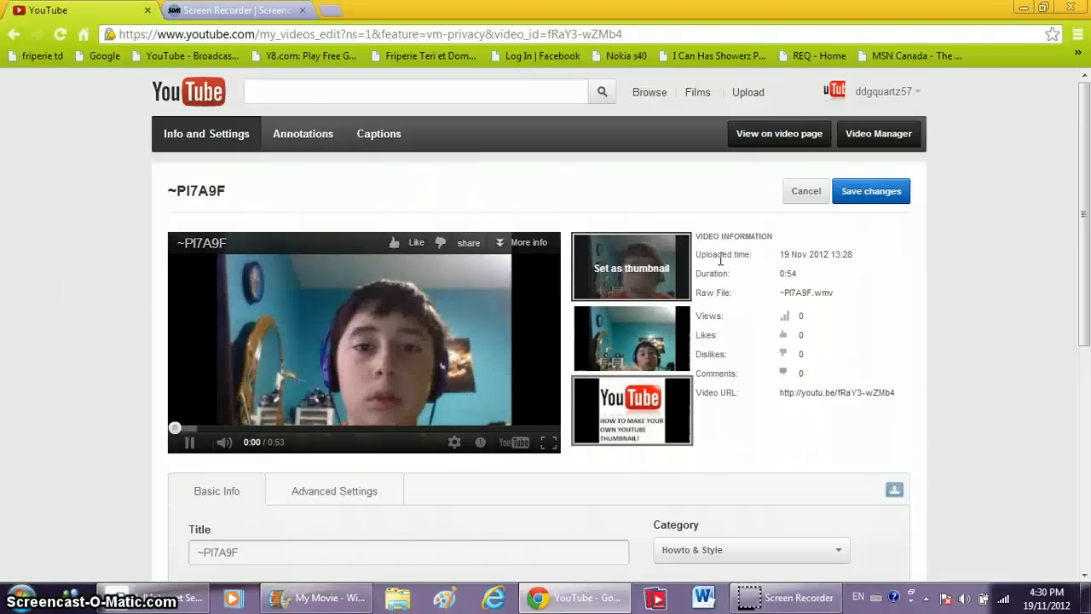
left_click(870, 190)
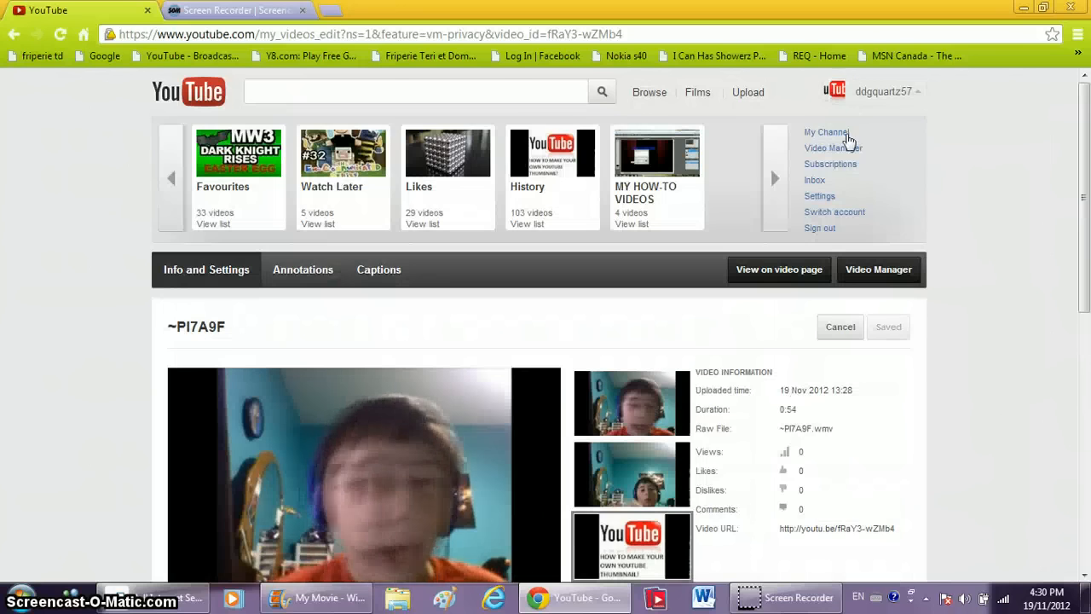
Step: Go to the ddgquartz57 channel home page via My Channel
left_click(826, 132)
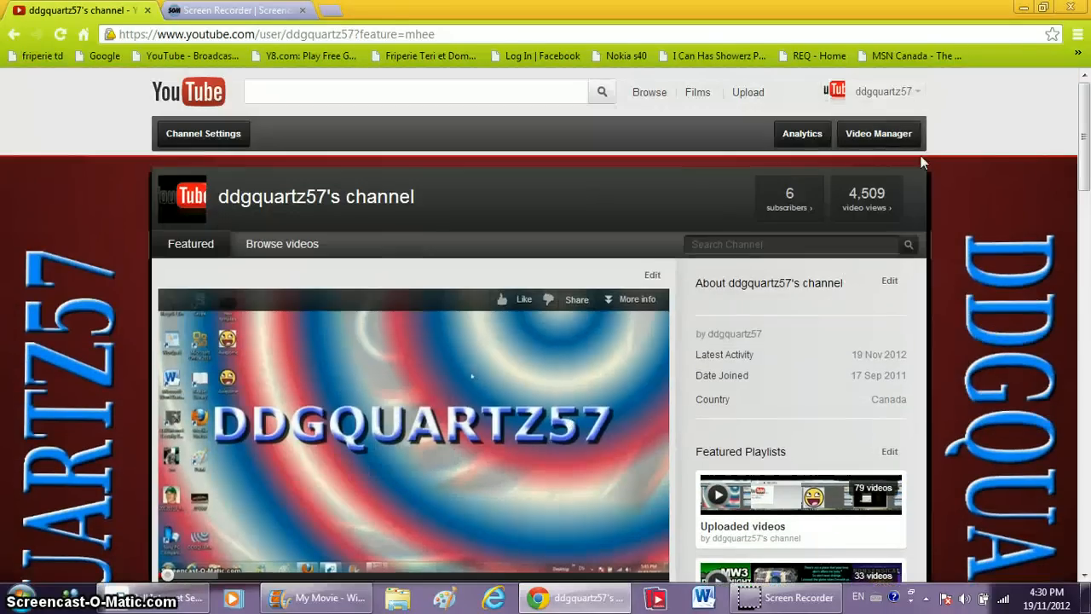
mouse_move(861, 94)
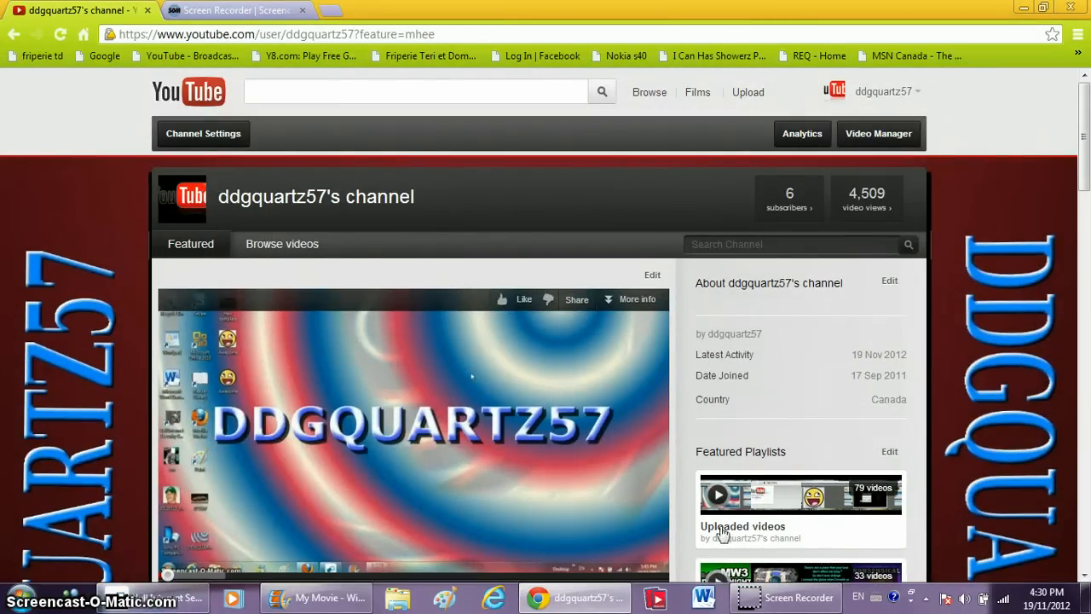
mouse_move(844, 563)
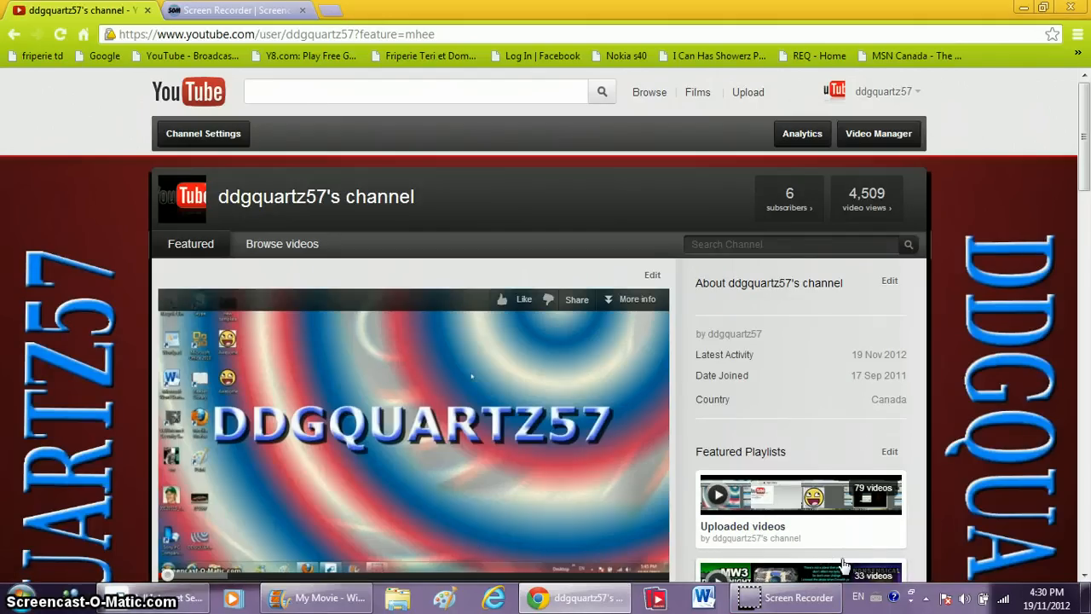